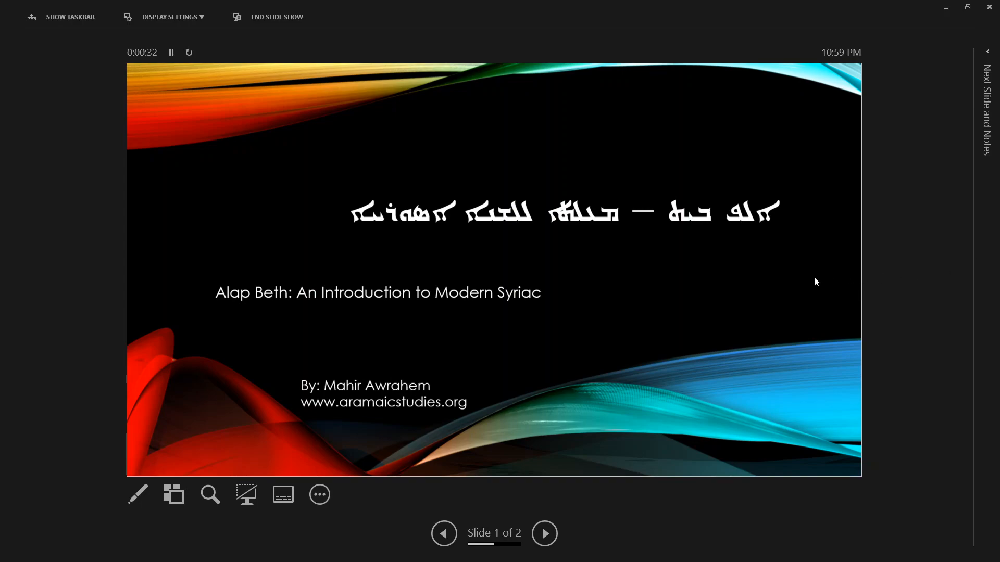
Advance the PowerPoint show to the Syriac fonts overview slide, then leave the show
left_click(543, 534)
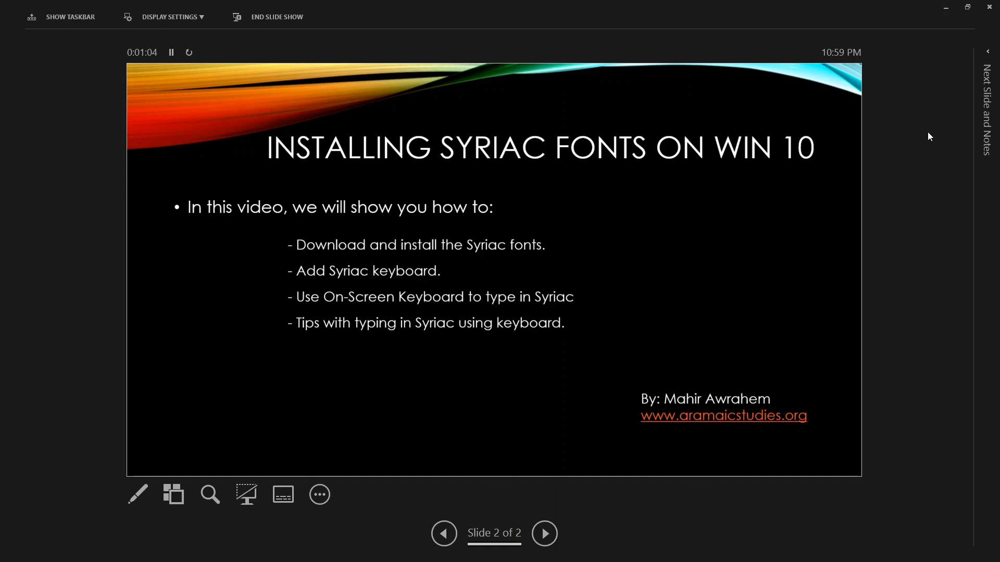
key("alt+tab")
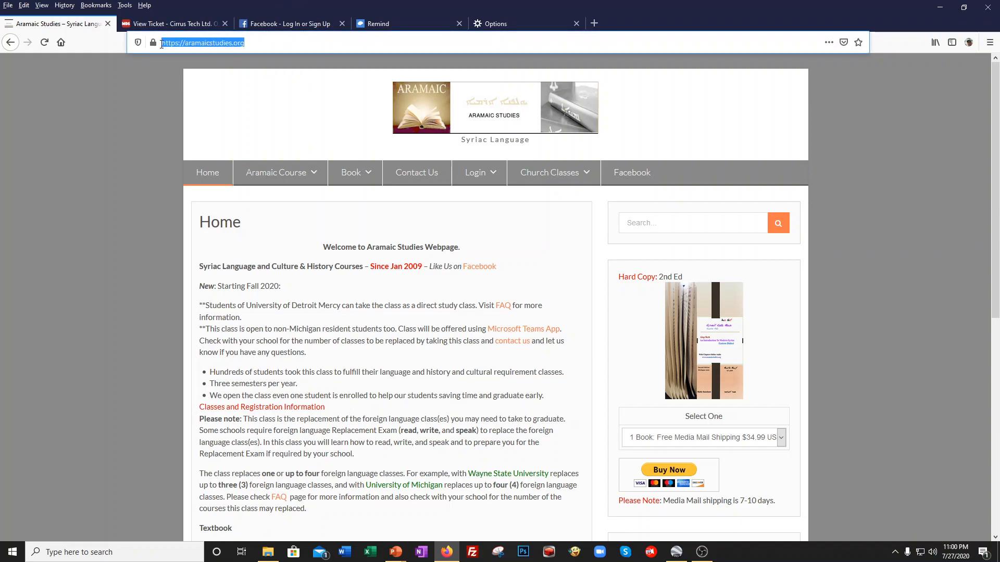
mouse_move(163, 86)
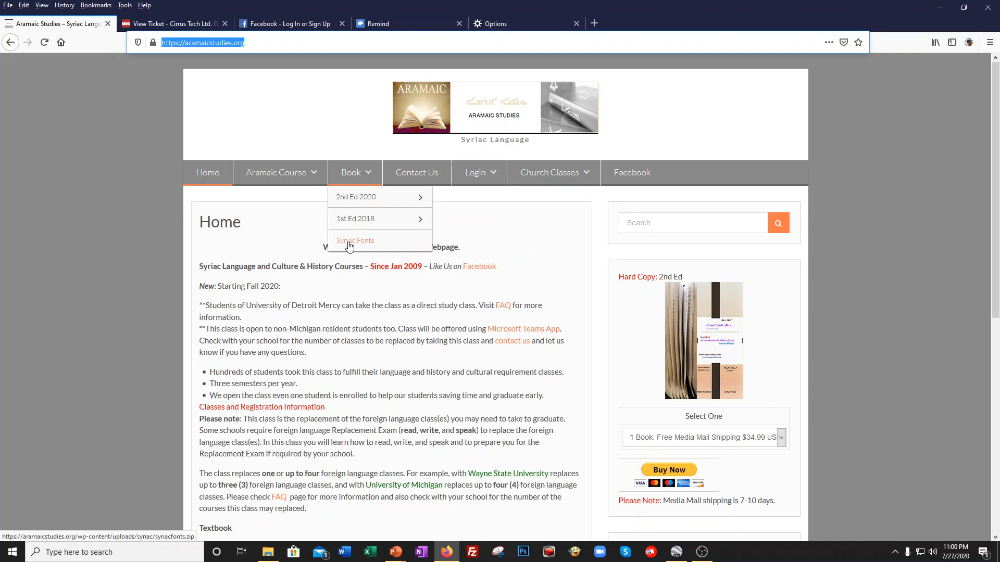
mouse_move(351, 247)
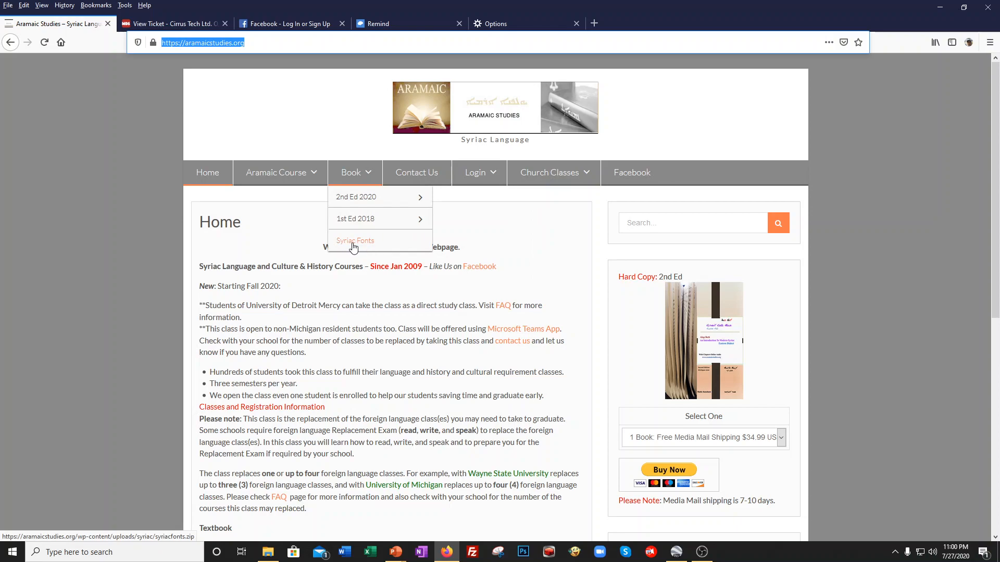
Download and save syriacfonts.zip from the Syriac Fonts page of Aramaic Studies
left_click(354, 243)
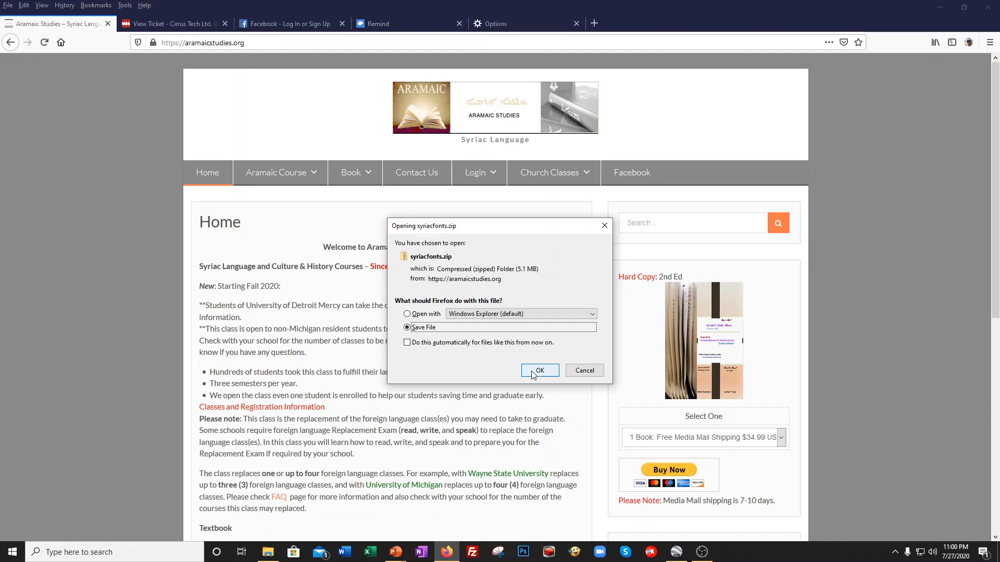
left_click(539, 370)
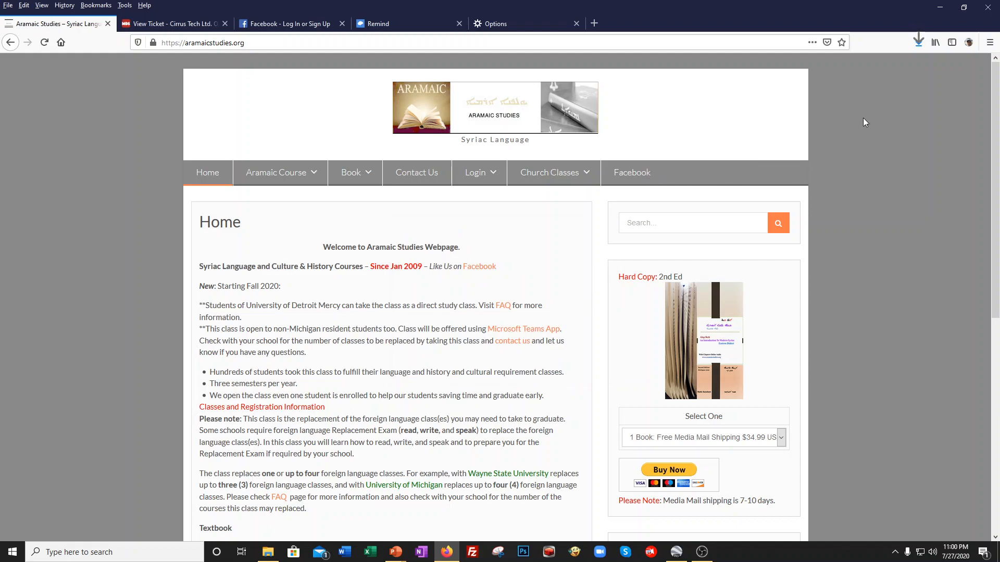
mouse_move(917, 43)
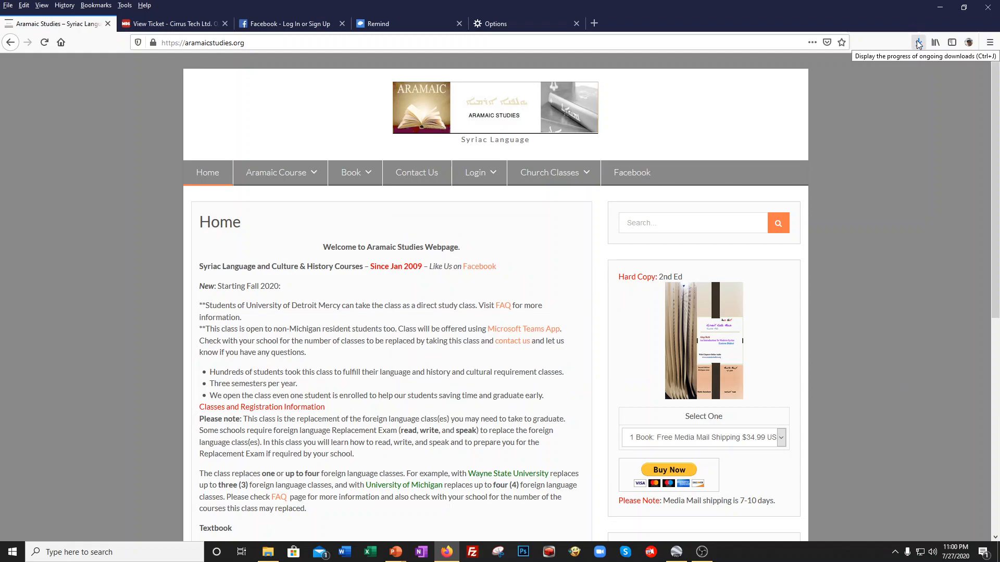
Open syriacfonts(1).zip from recent downloads and inspect its fonts folder and Extract all
left_click(917, 43)
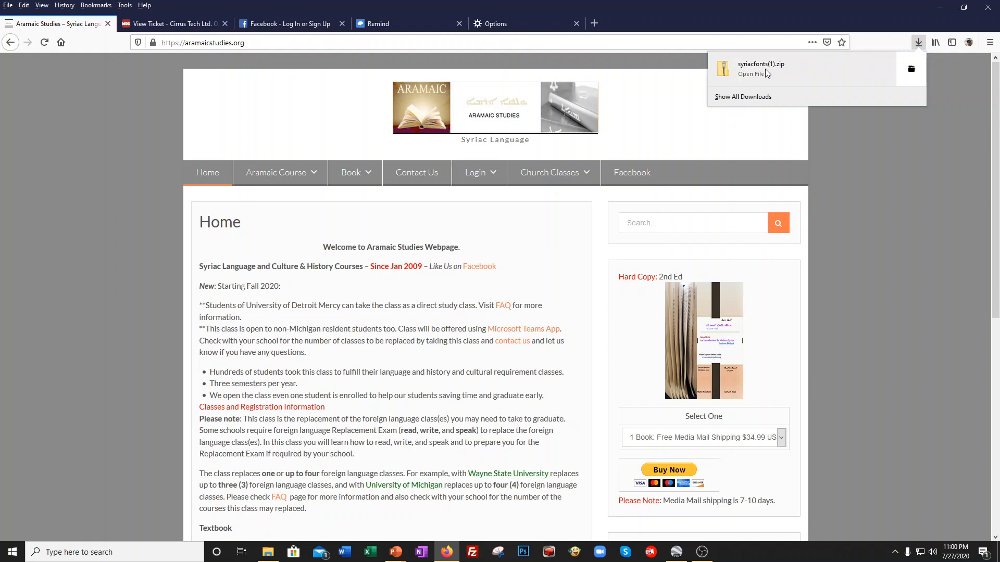
left_click(751, 74)
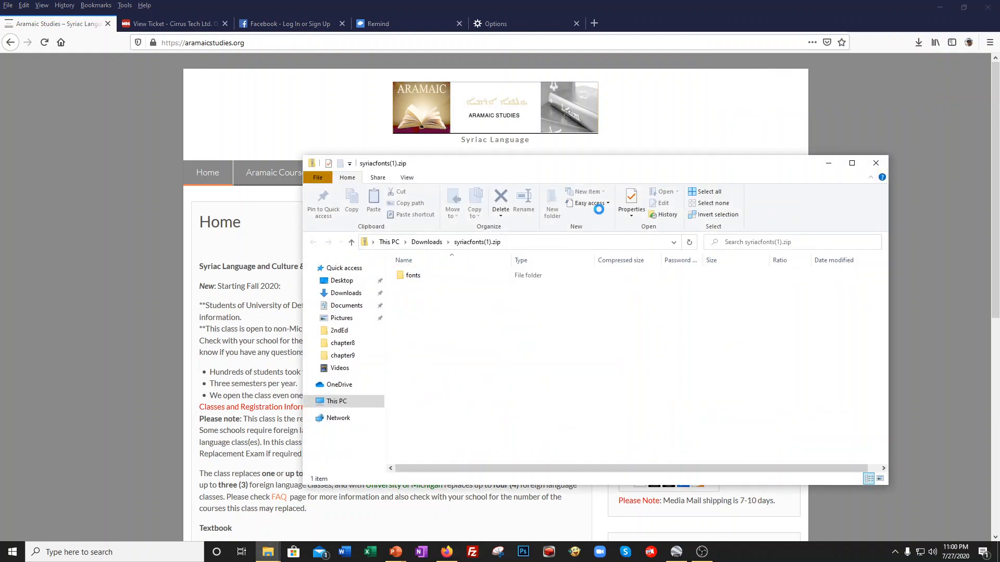
left_click(462, 165)
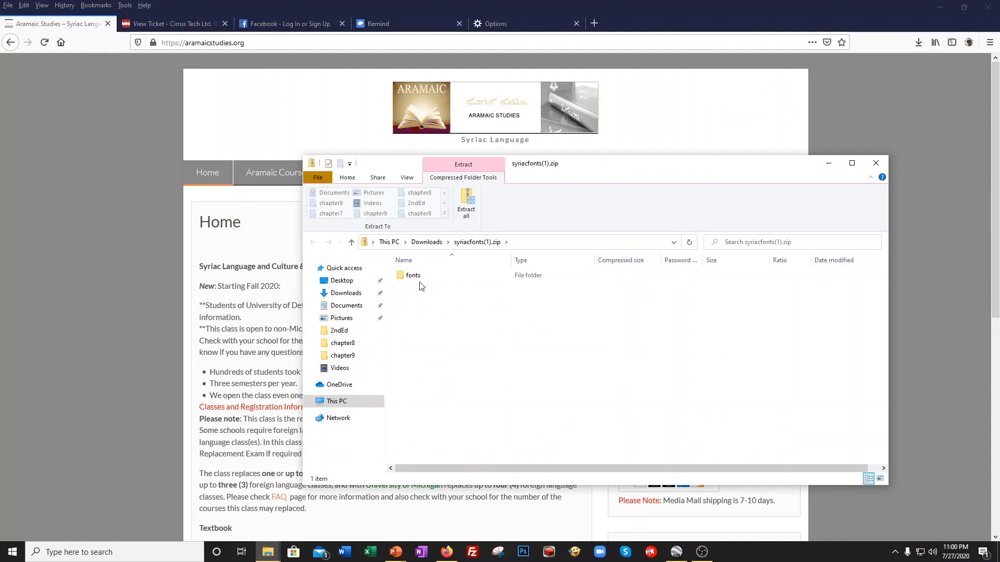
left_click(413, 275)
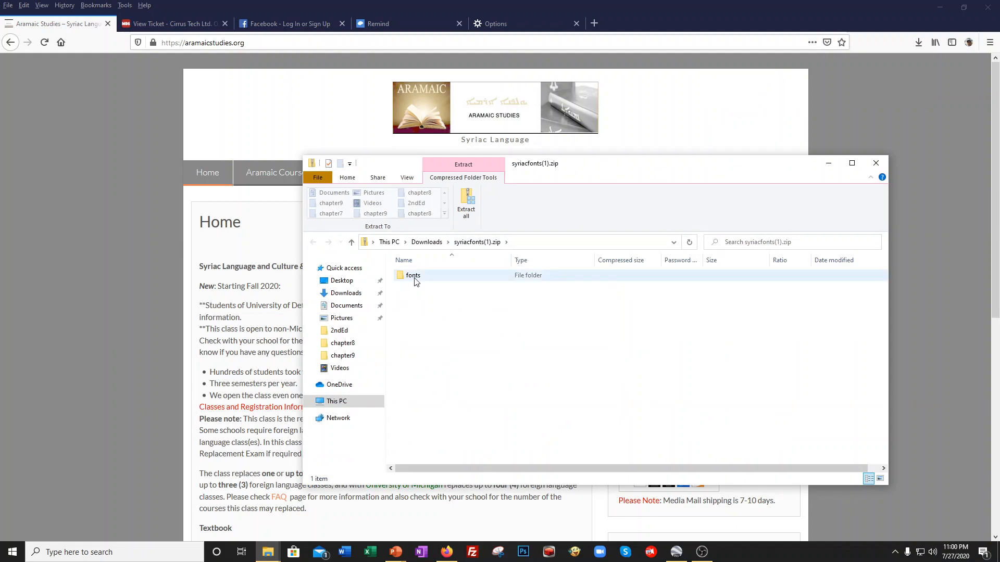
left_click(466, 204)
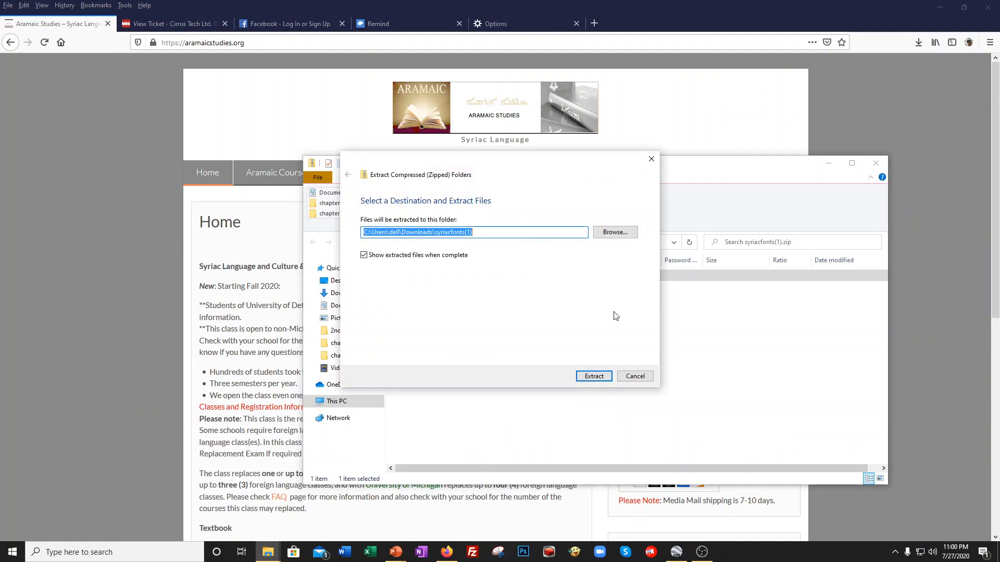
right_click(412, 275)
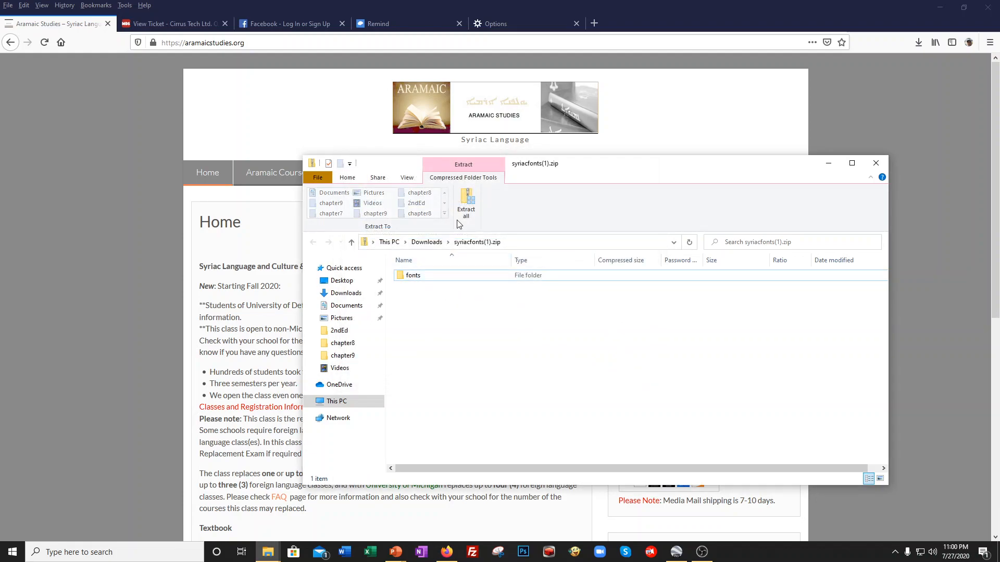
left_click(413, 275)
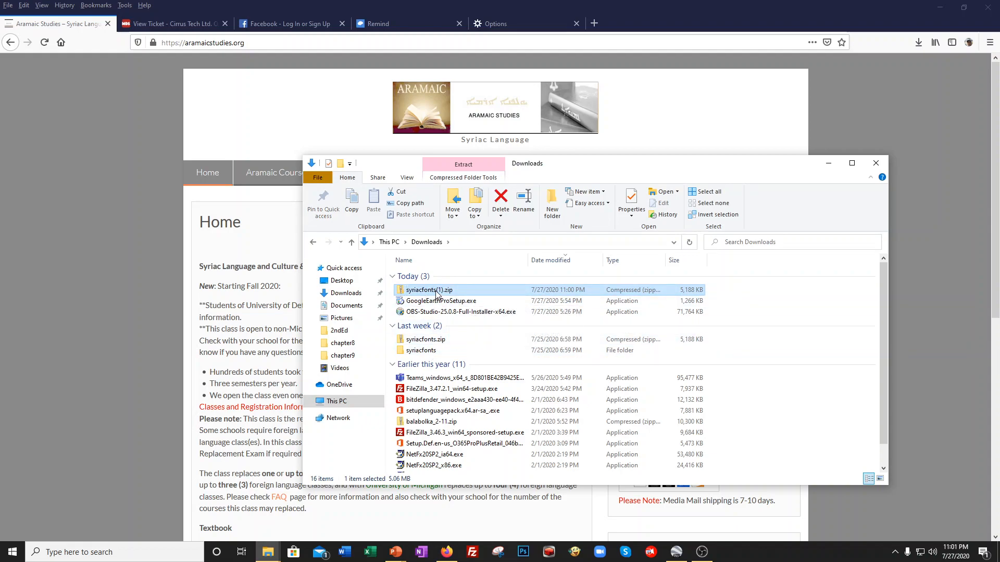
mouse_move(437, 290)
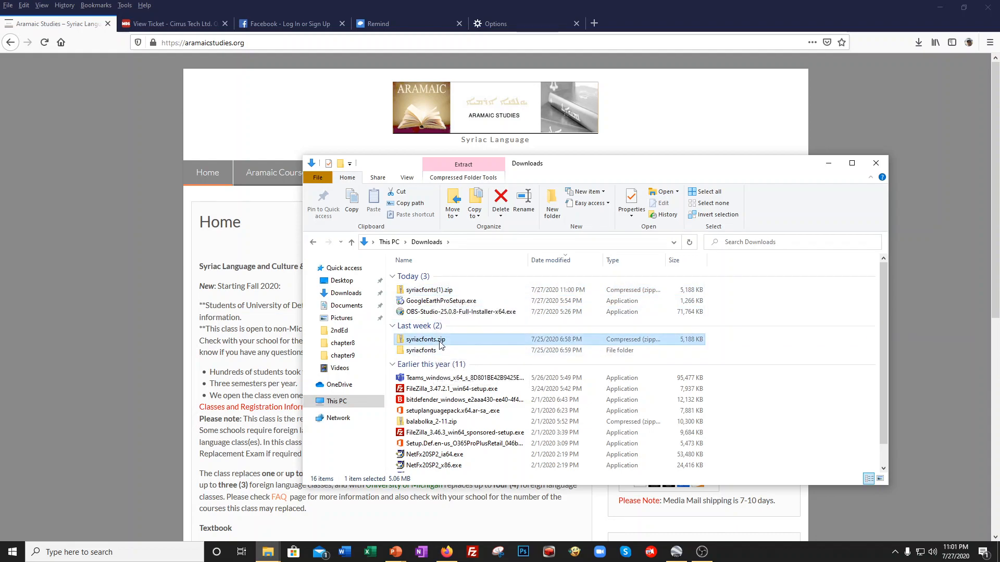
Open the fonts subfolder of Downloads\syriacfonts, listing 95 Syriac TrueType fonts
right_click(426, 339)
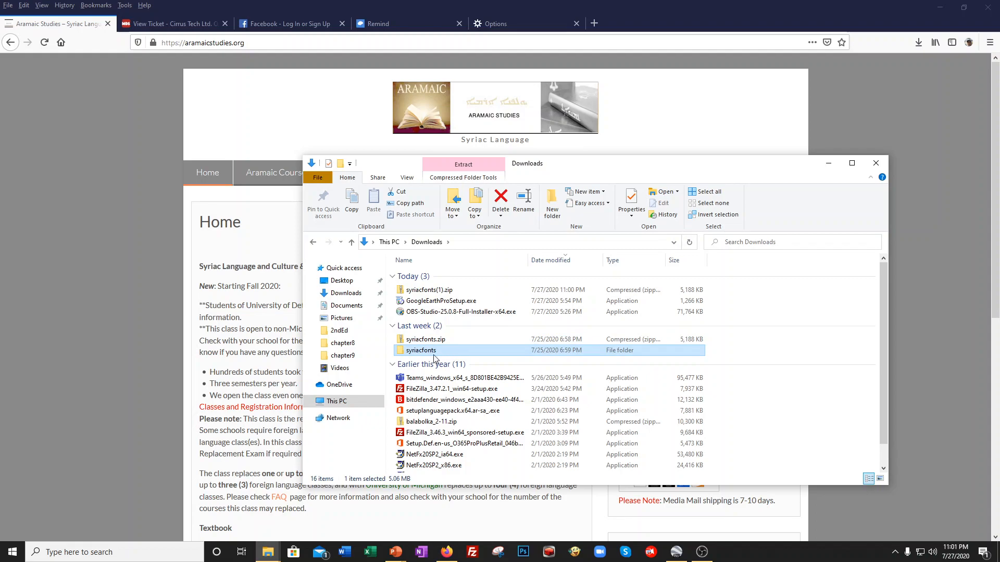
mouse_move(420, 350)
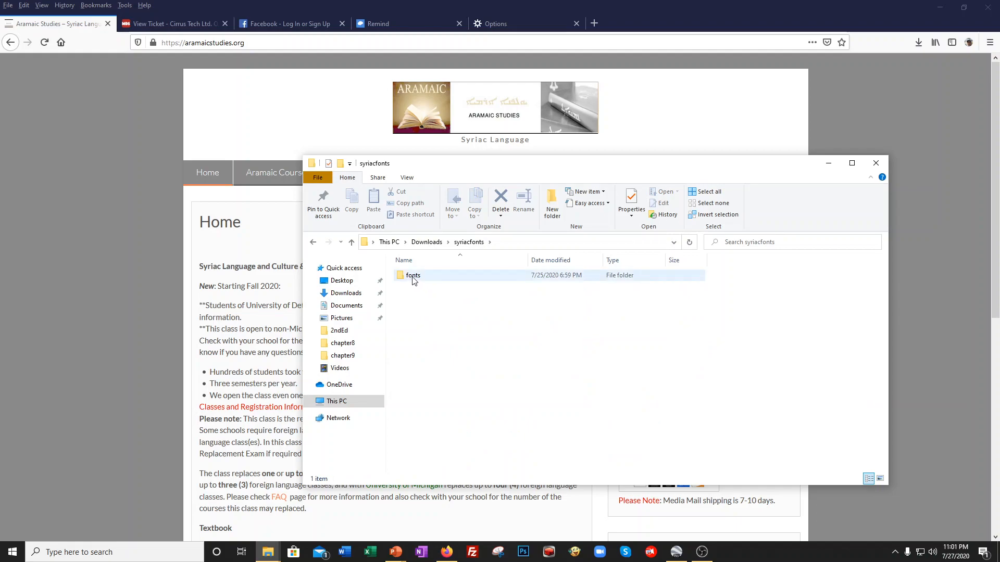
double_click(412, 275)
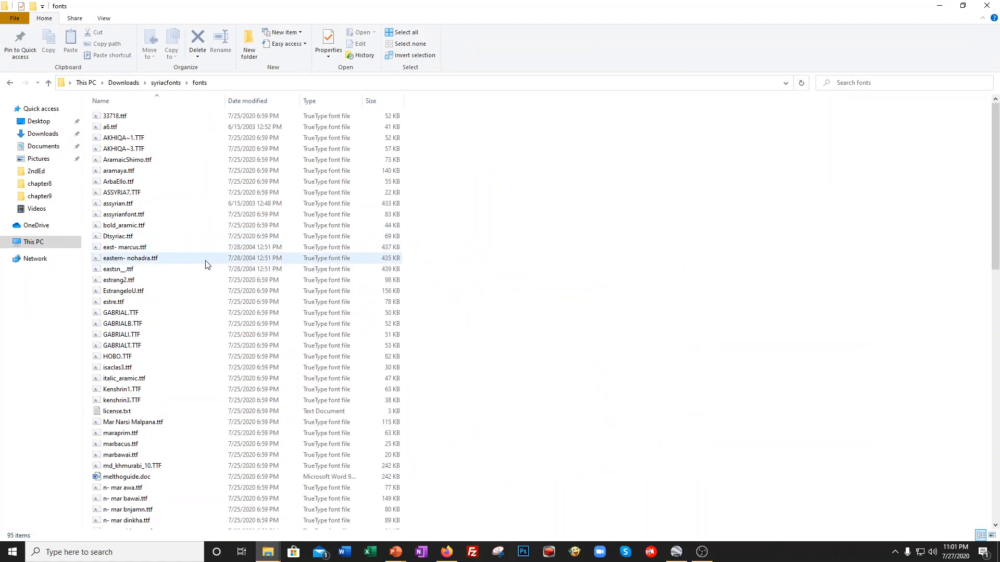
Install all font files except the melthoguide document, replacing installed fonts for all items
scroll("down", 3)
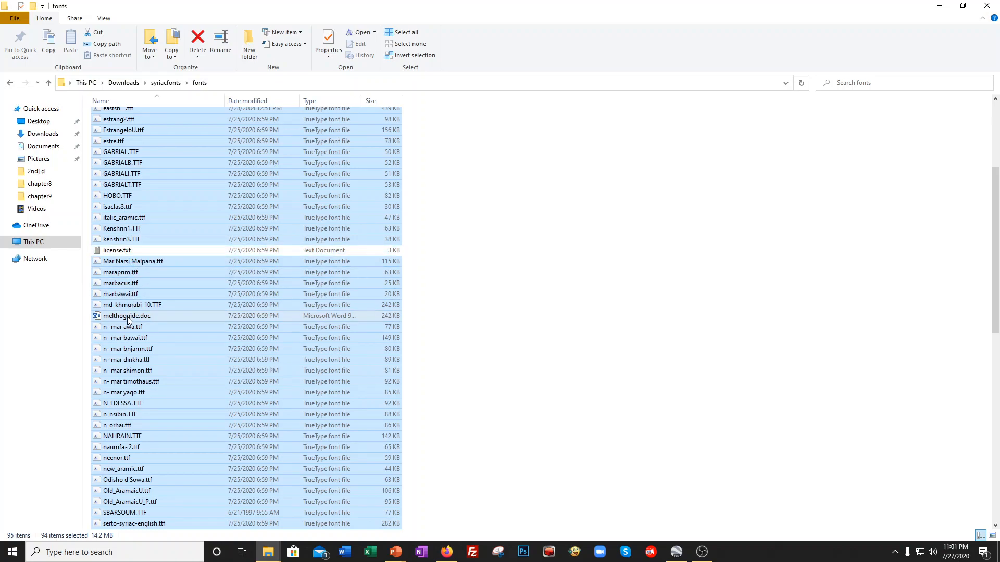
left_click(126, 315)
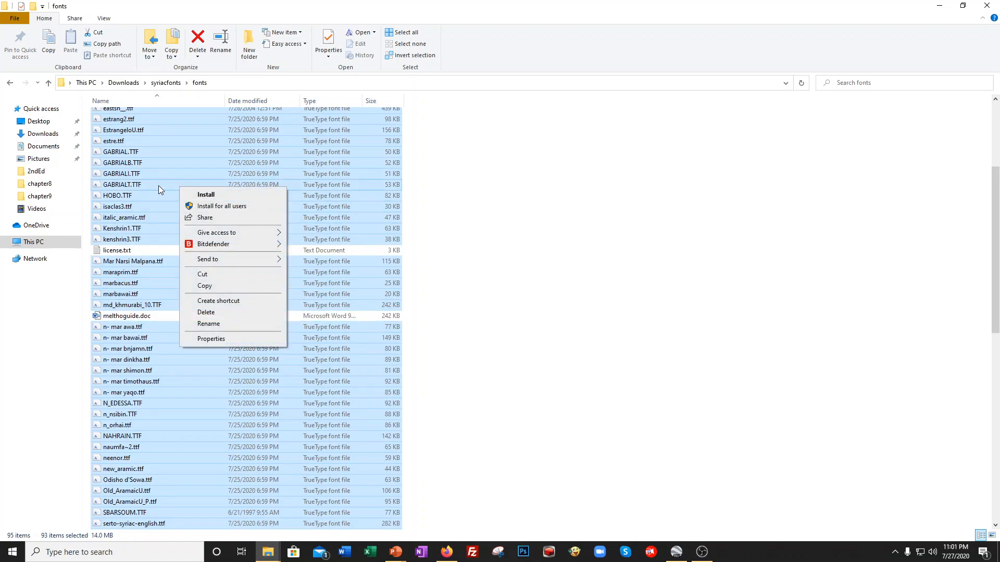
mouse_move(174, 192)
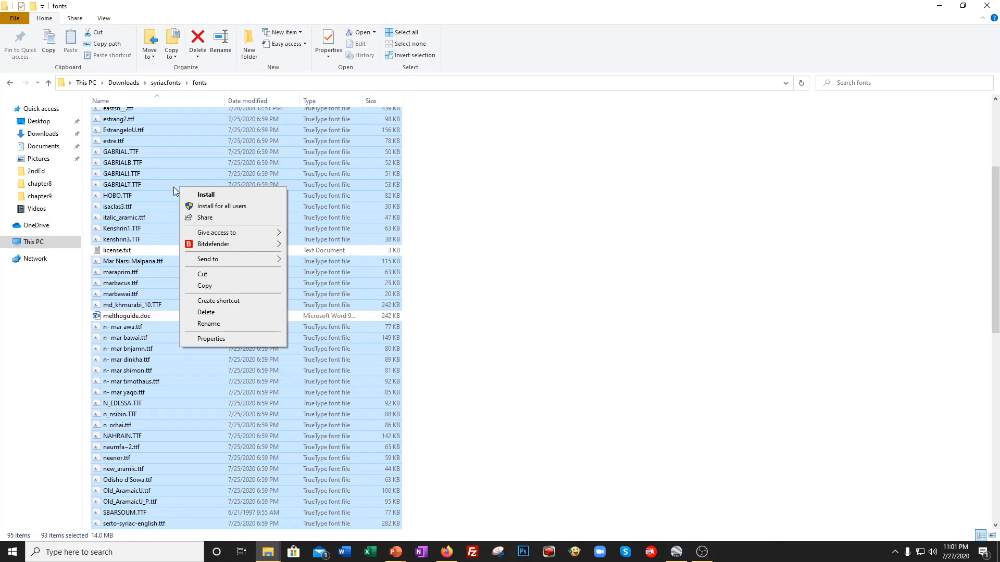
left_click(205, 194)
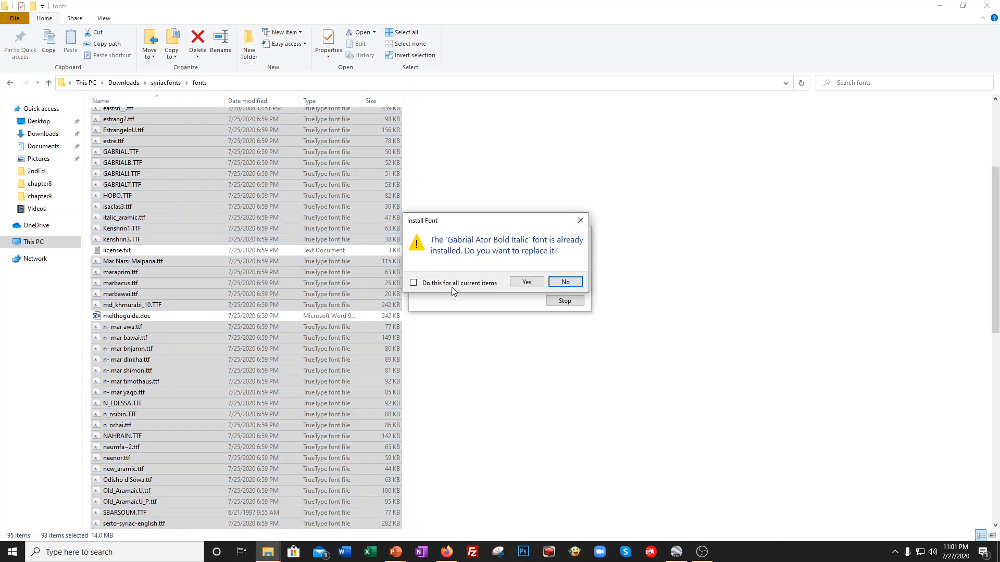
left_click(413, 282)
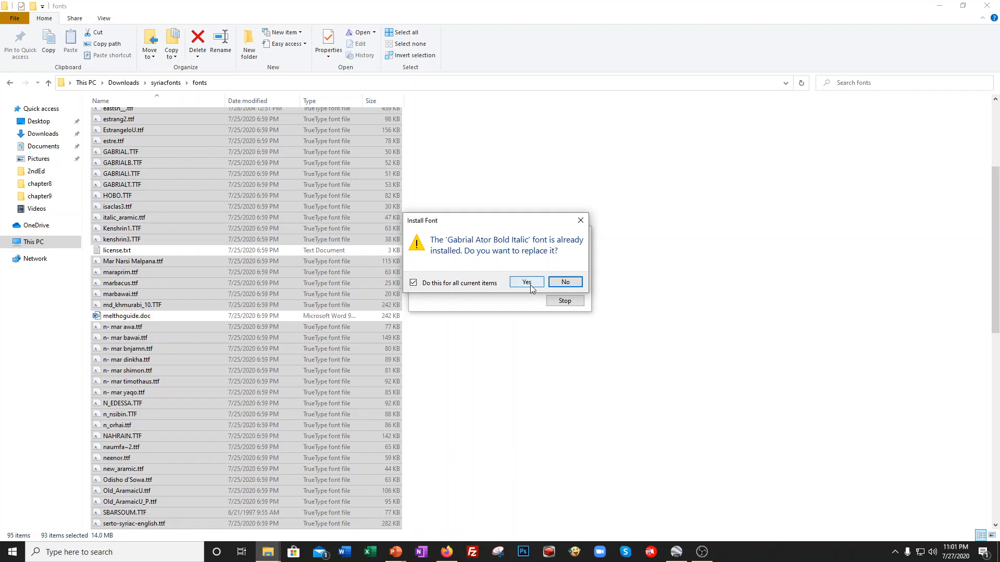
left_click(526, 282)
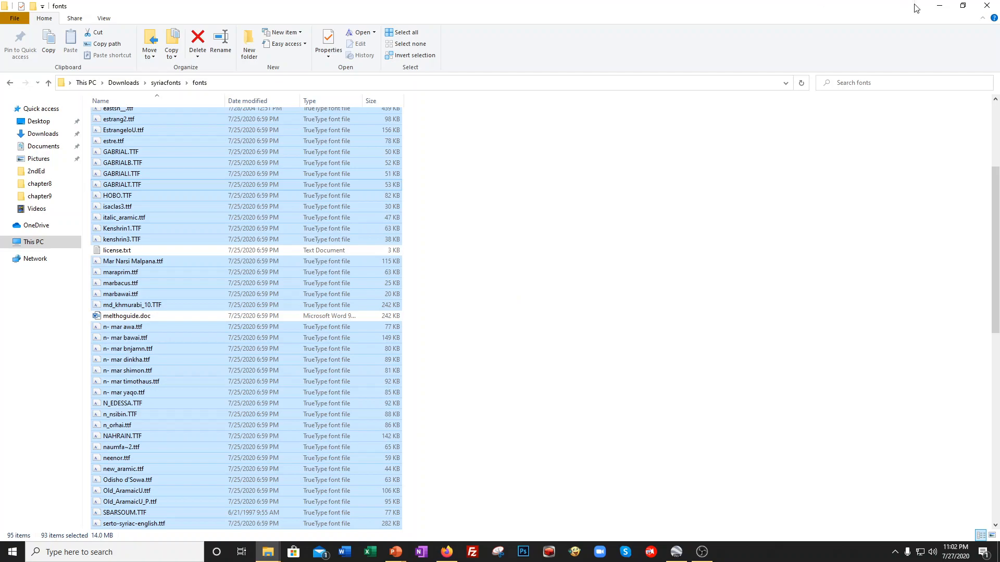
Find and open Language settings through Windows search ('langu')
left_click(445, 552)
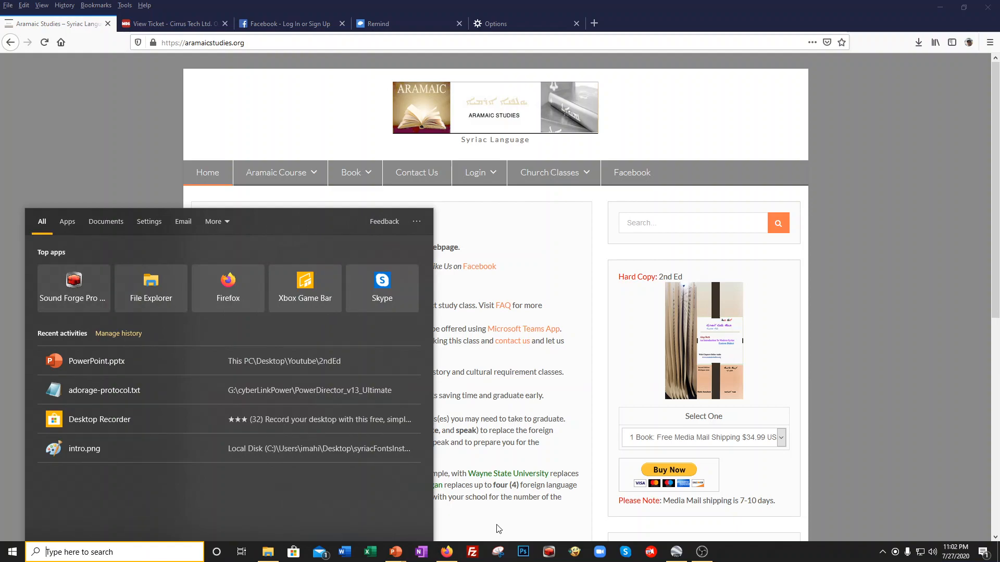
type("langu")
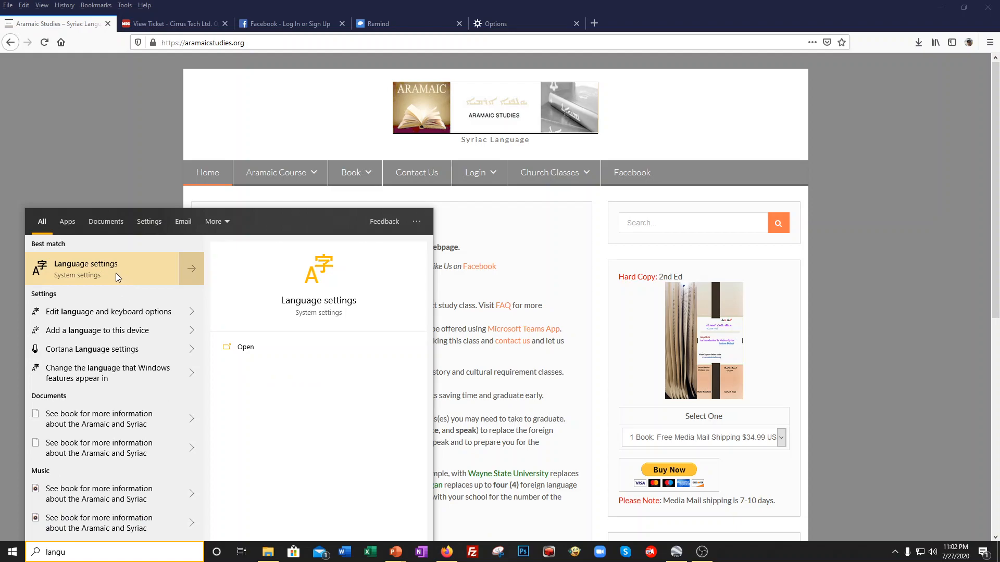
left_click(86, 268)
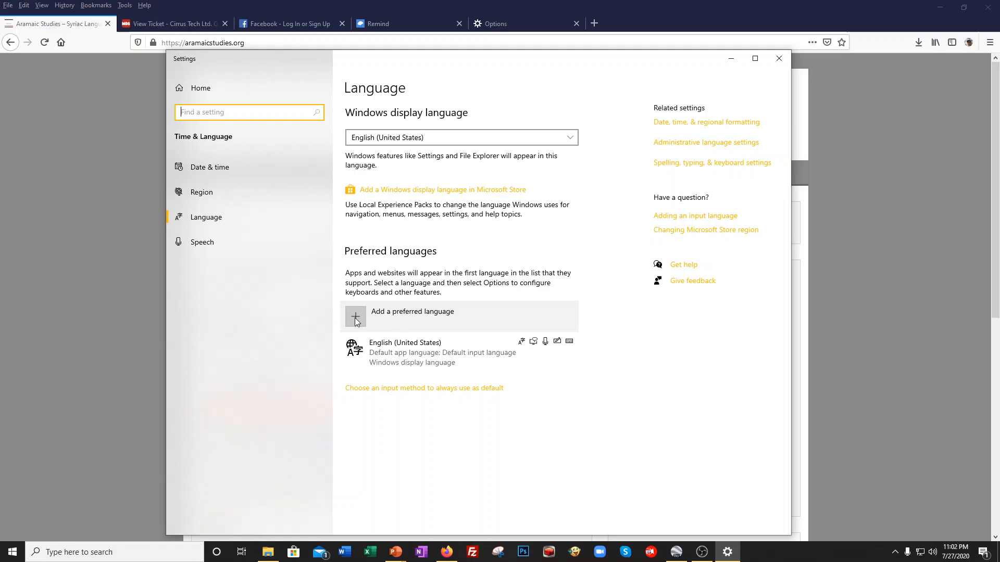
Add Syriac as a preferred language and install it
left_click(355, 317)
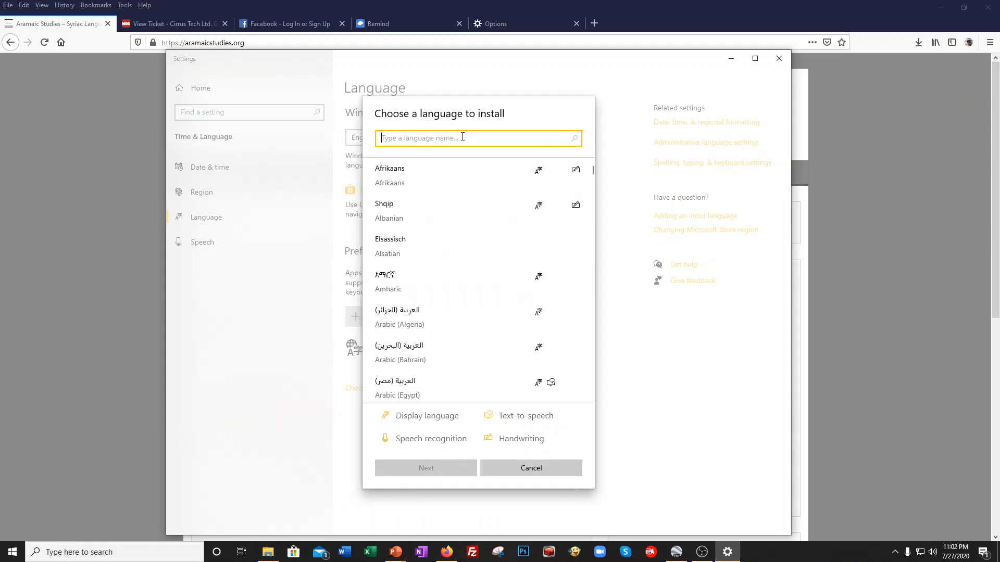
type("syriac")
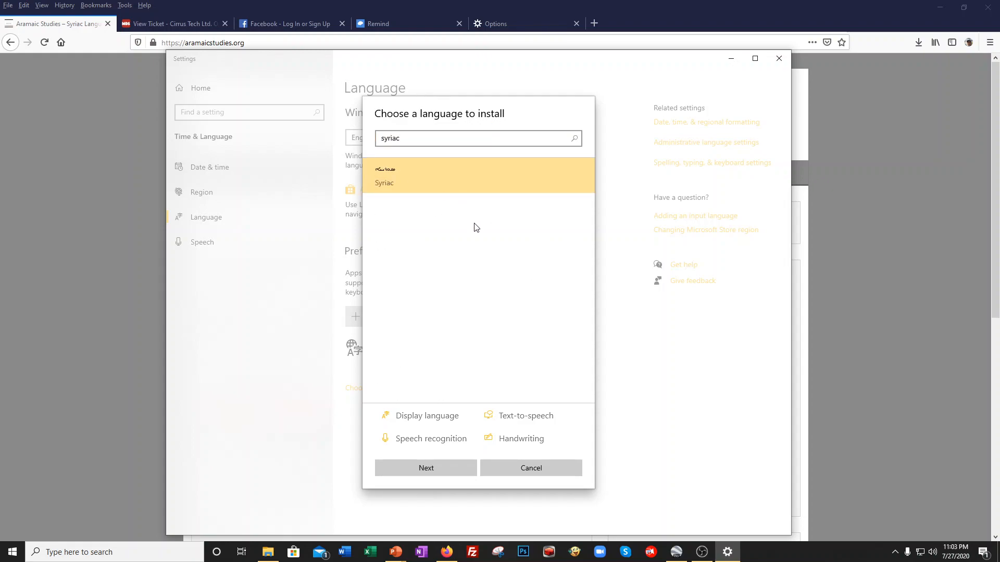
left_click(425, 468)
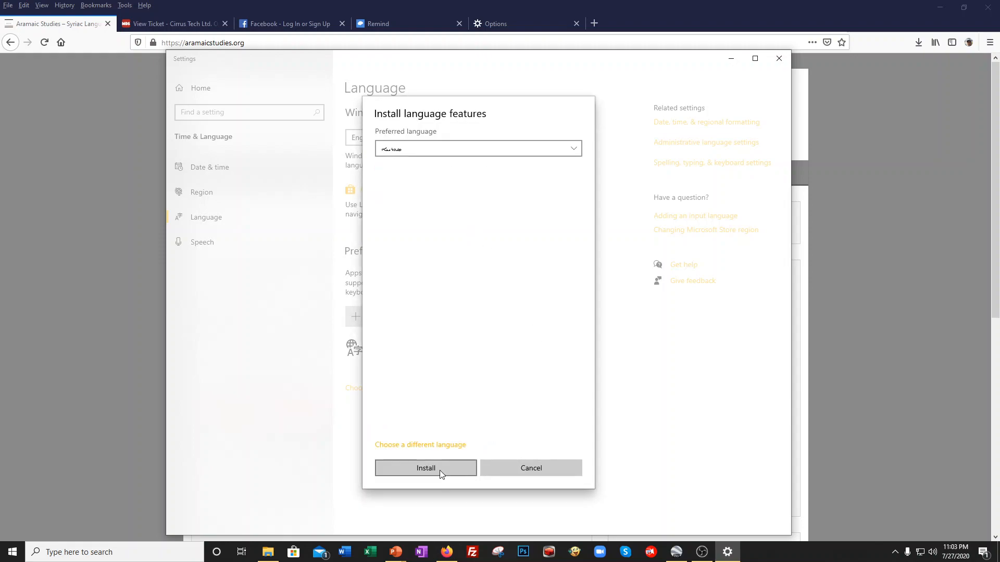
left_click(425, 468)
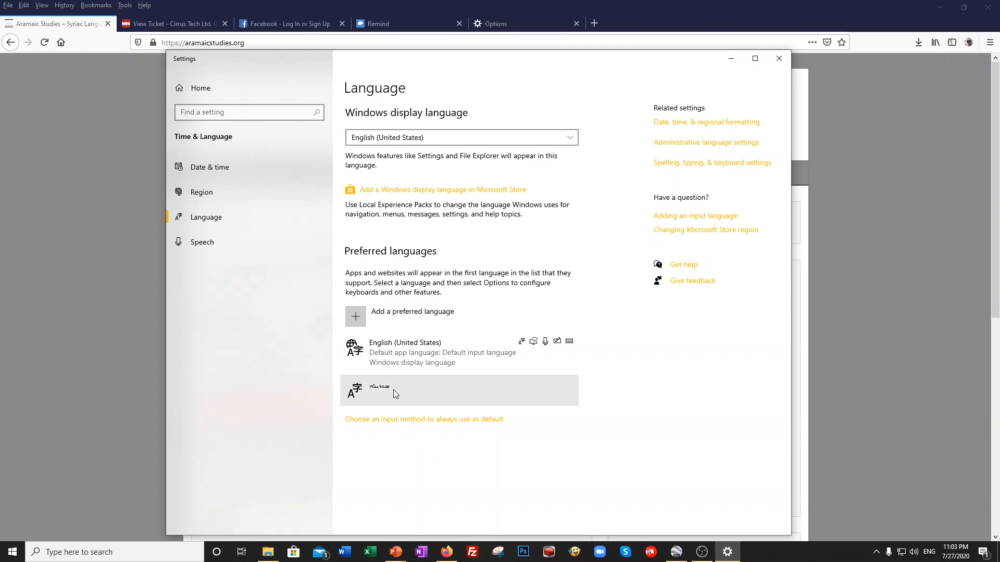
mouse_move(403, 394)
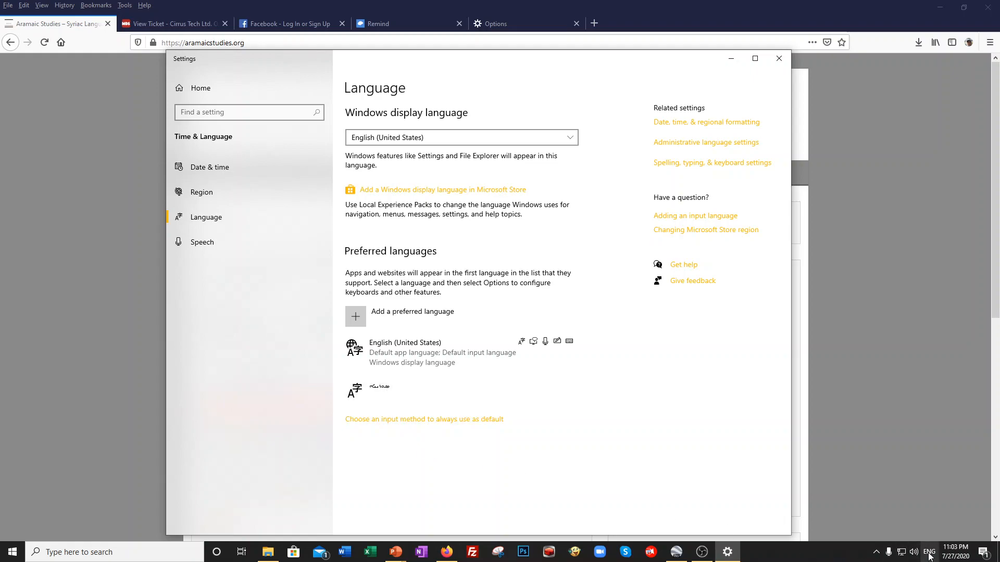
left_click(929, 552)
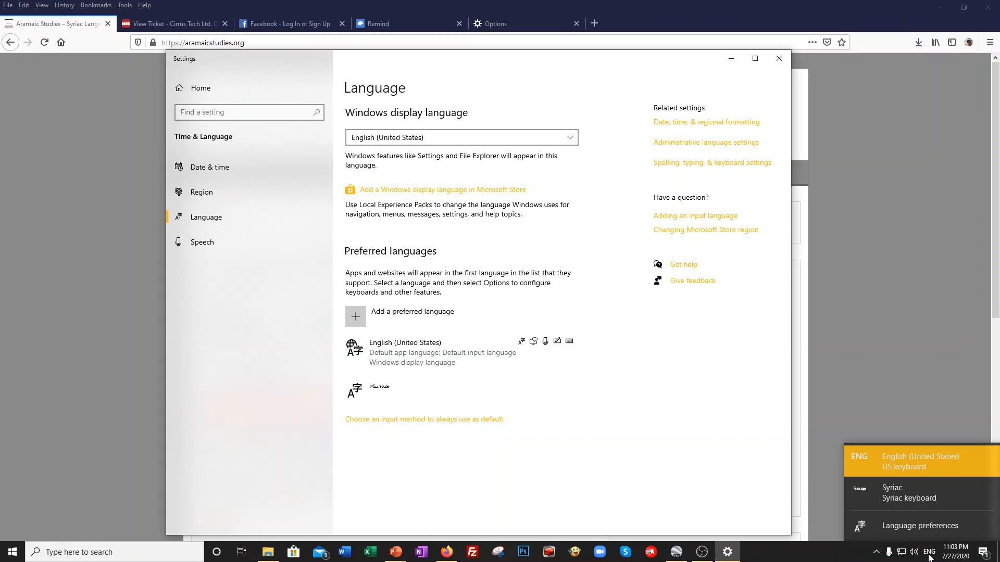
mouse_move(896, 464)
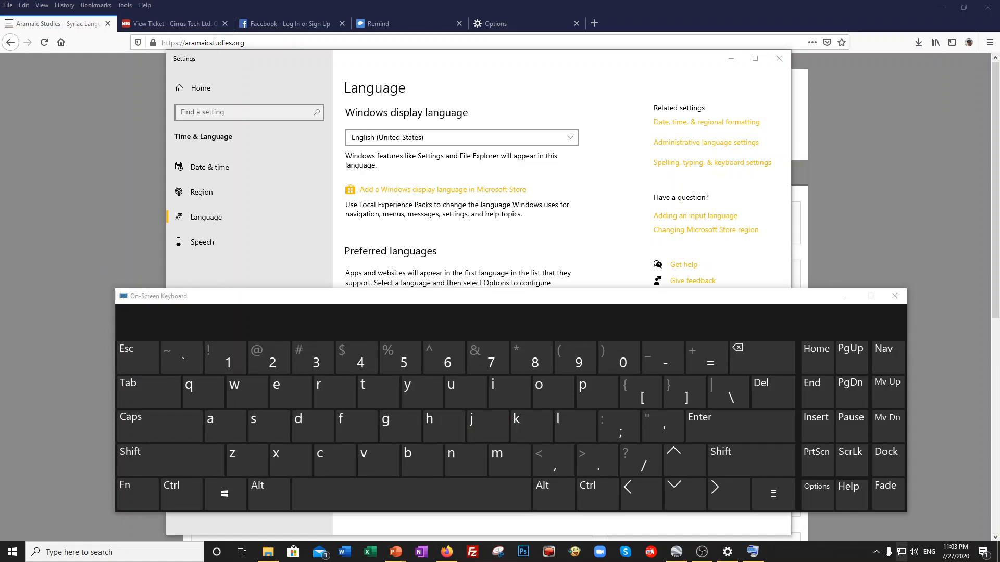
Switch the input language to the Syriac keyboard and launch Word from the taskbar
left_click(428, 426)
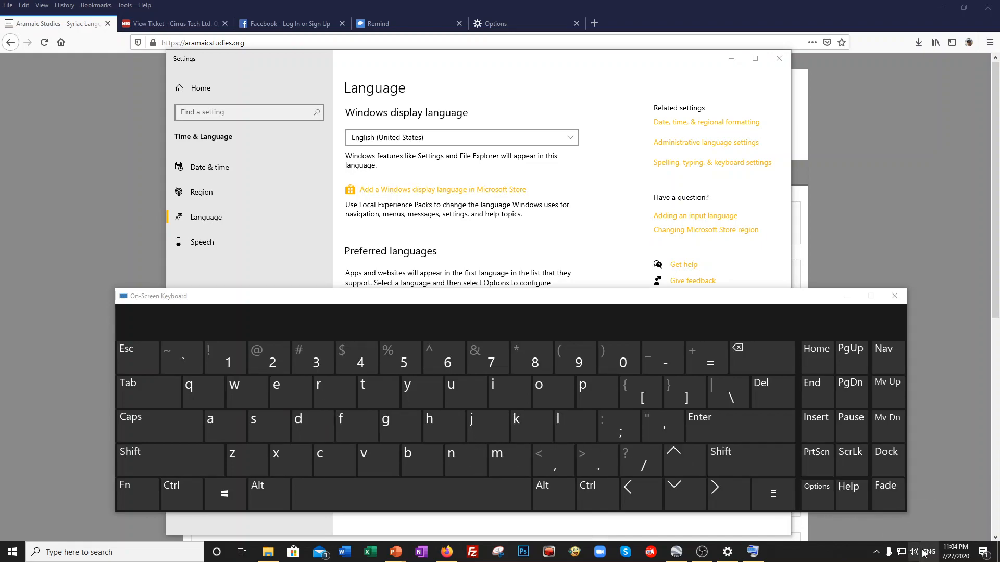
left_click(929, 551)
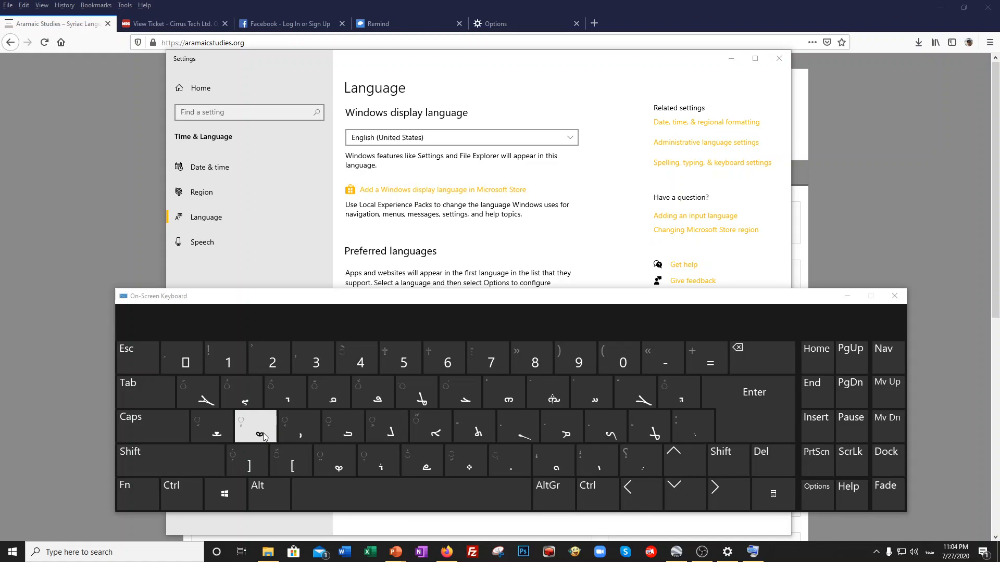
mouse_move(517, 438)
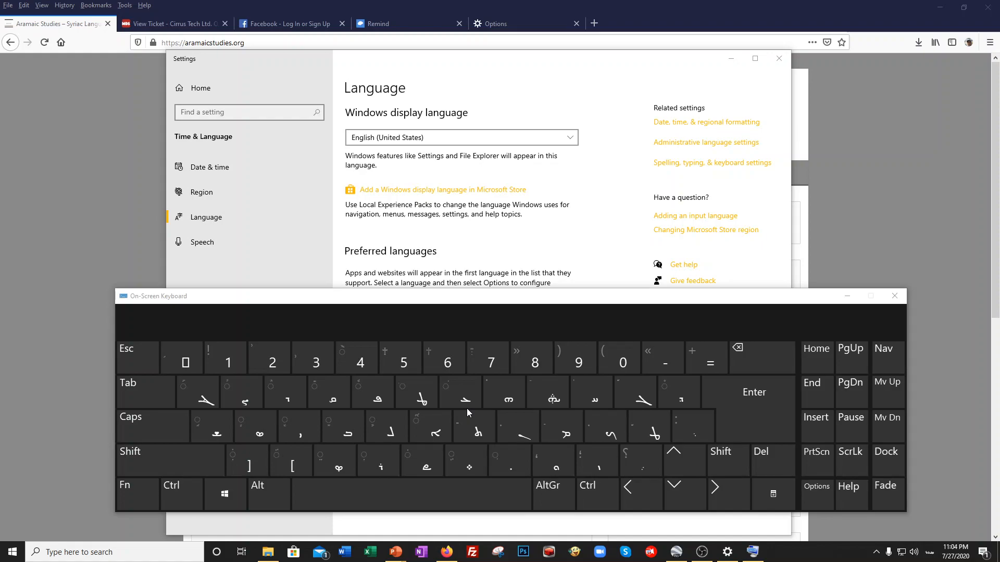
left_click(460, 391)
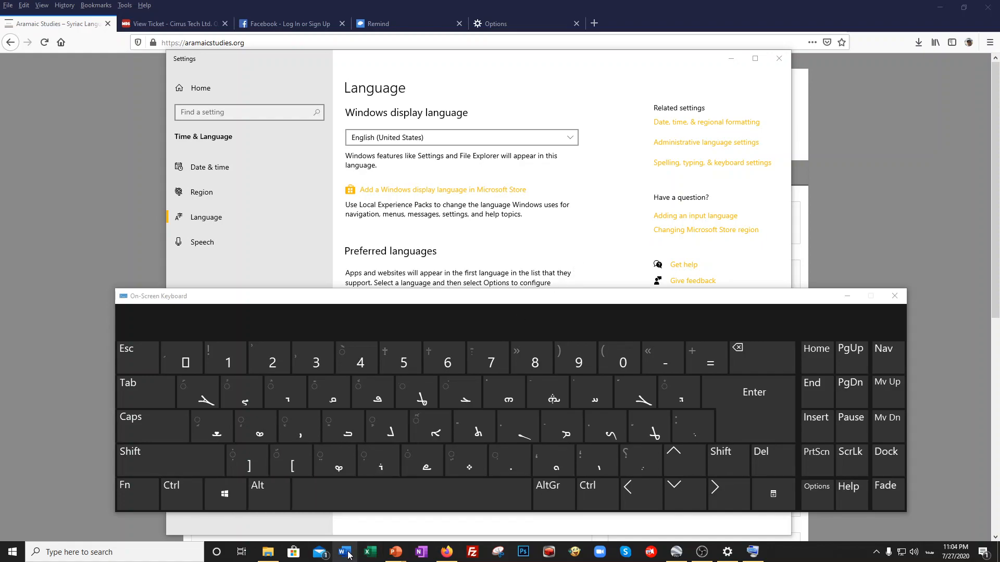
left_click(343, 552)
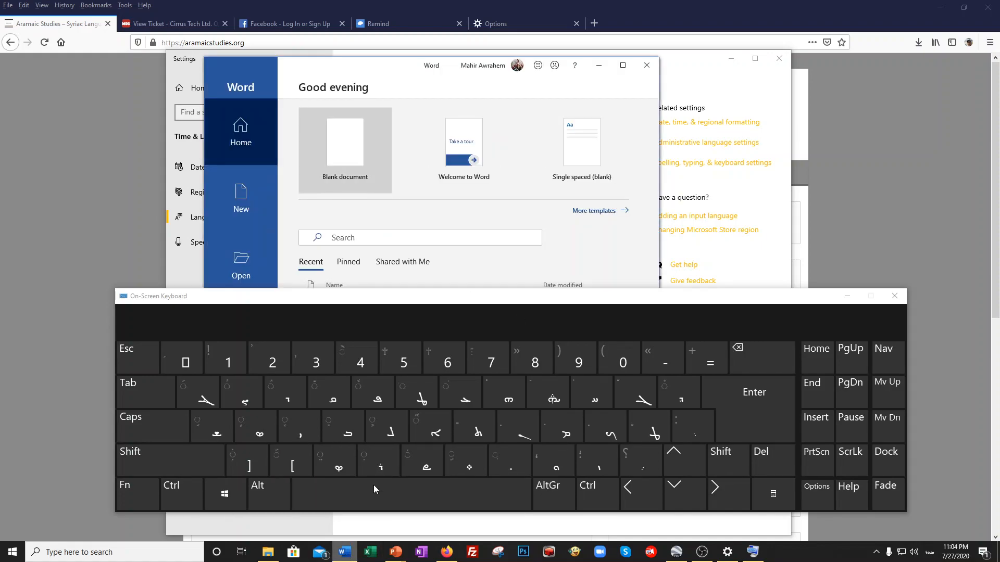
Create a blank Word document with font size 18
left_click(345, 150)
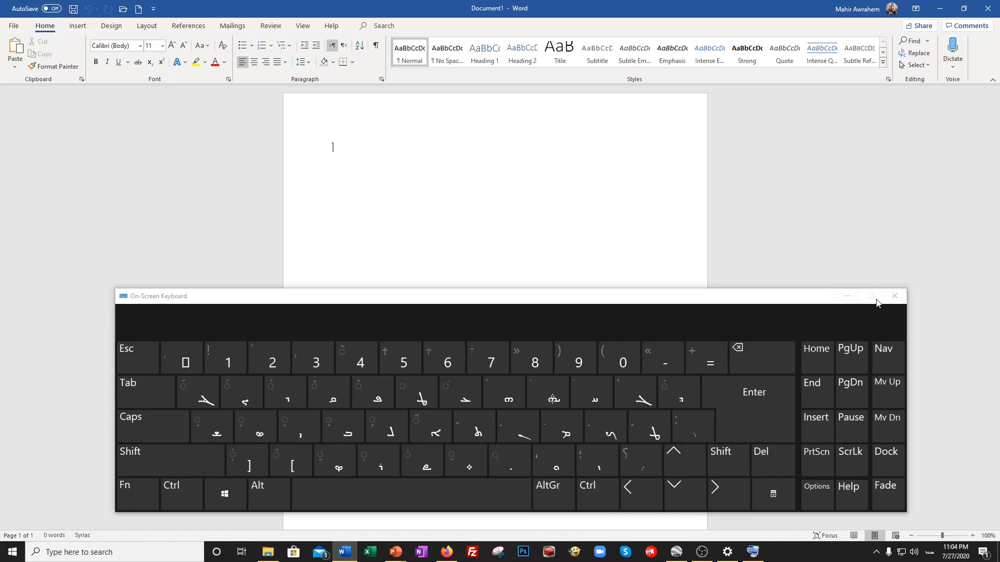
mouse_move(517, 169)
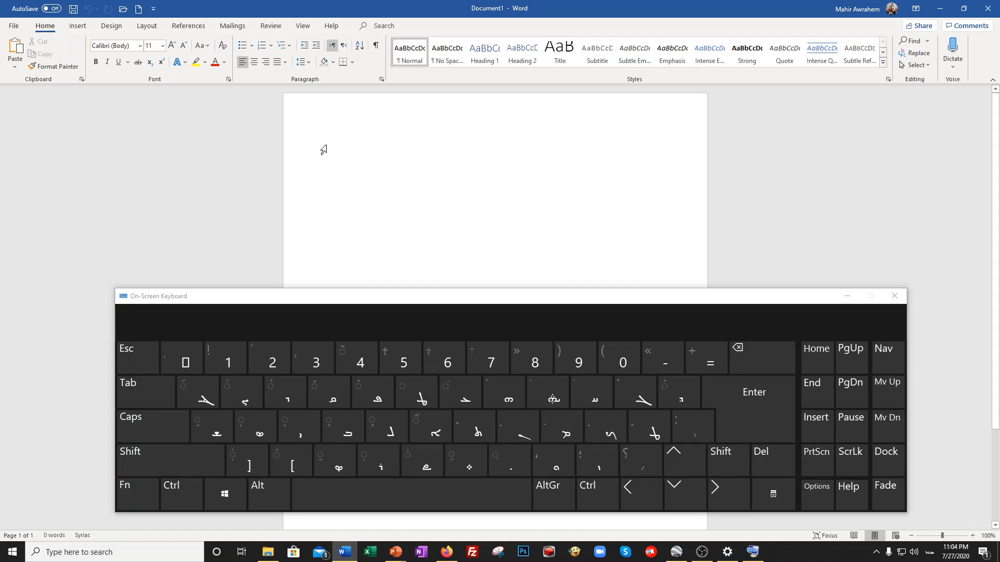
mouse_move(346, 157)
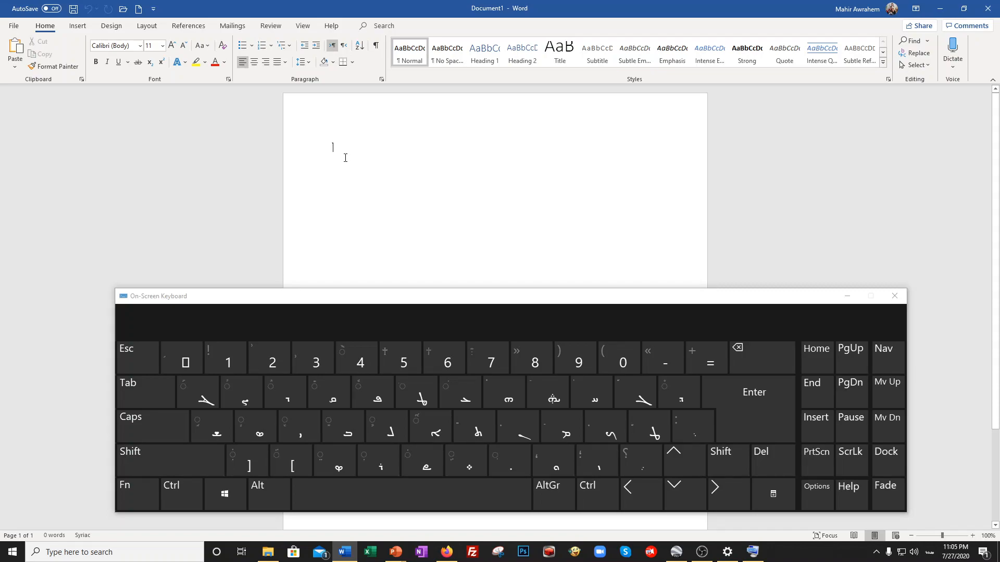
mouse_move(266, 62)
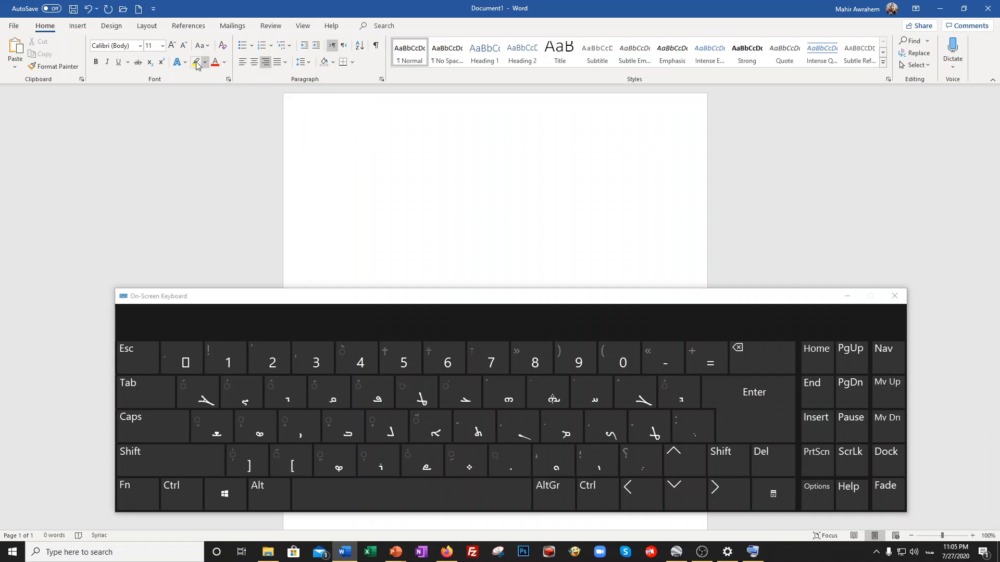
left_click(162, 46)
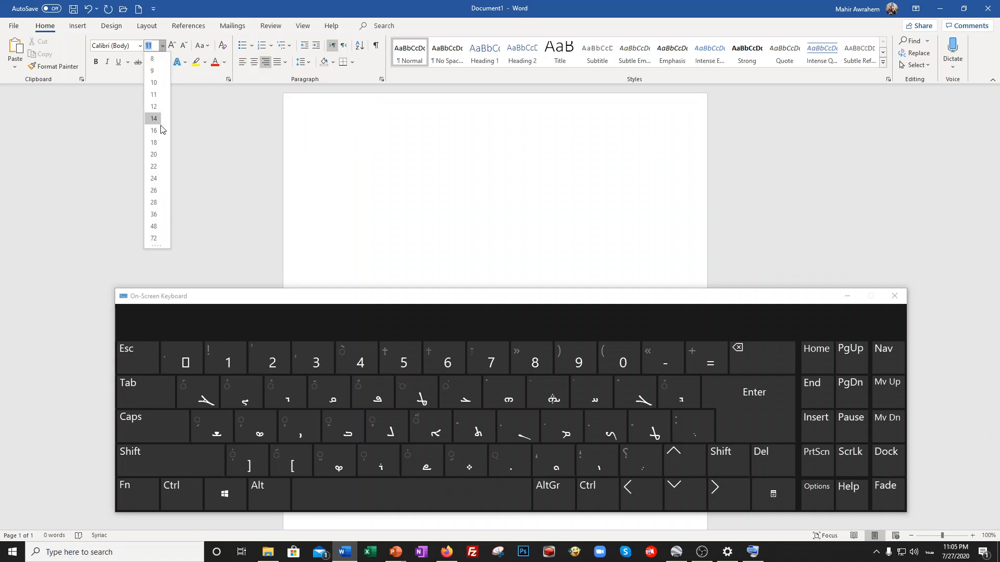
mouse_move(153, 154)
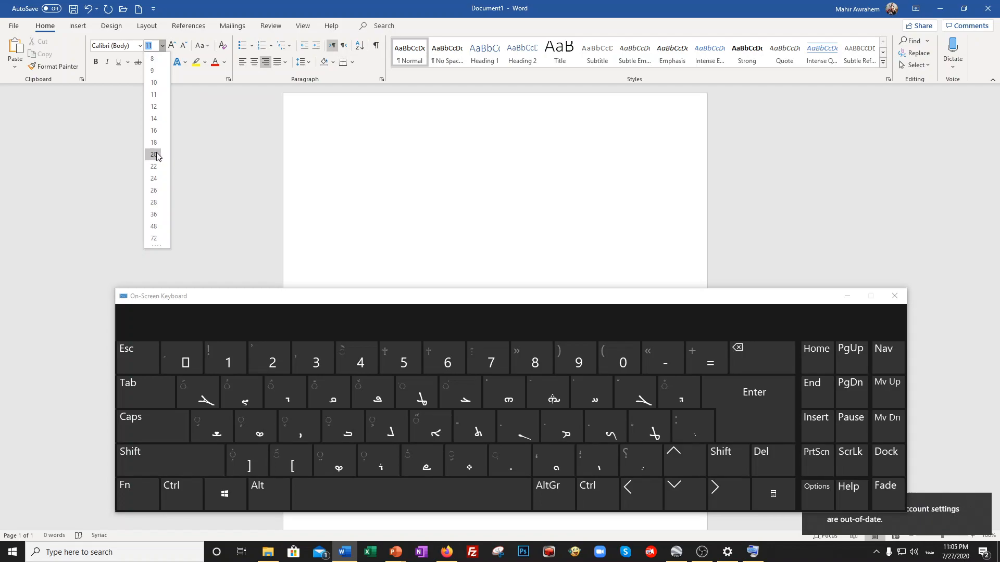
mouse_move(153, 142)
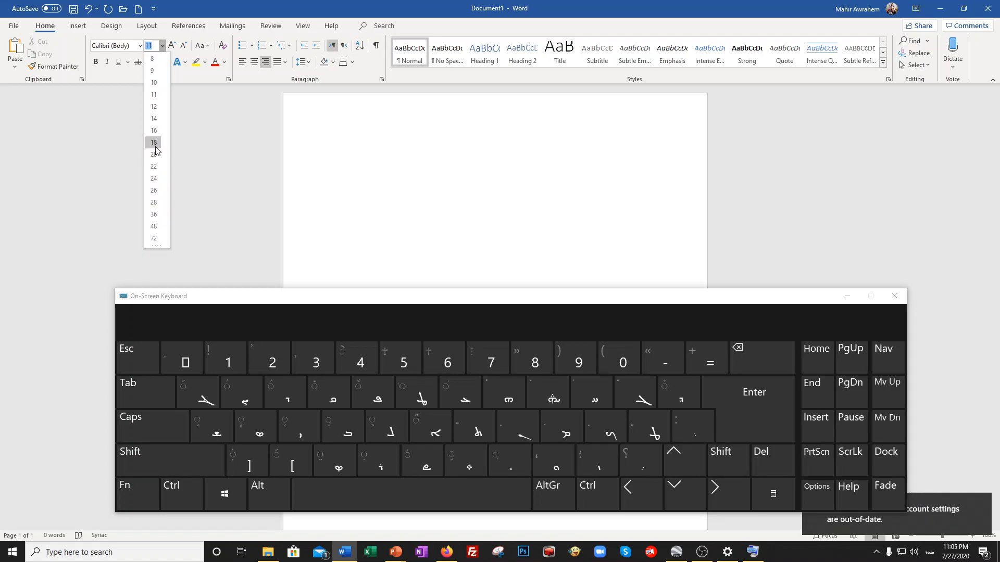
left_click(153, 142)
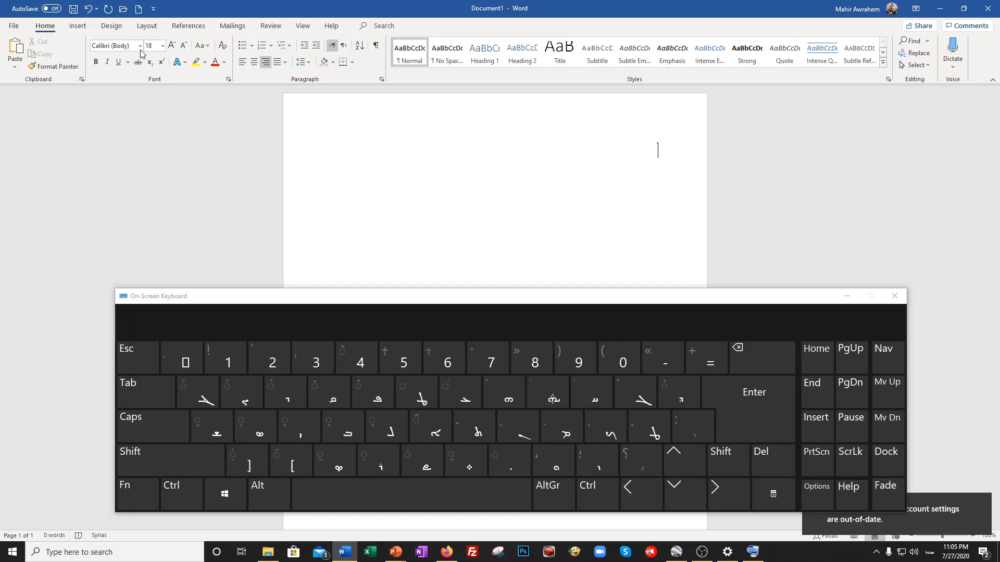
left_click(139, 45)
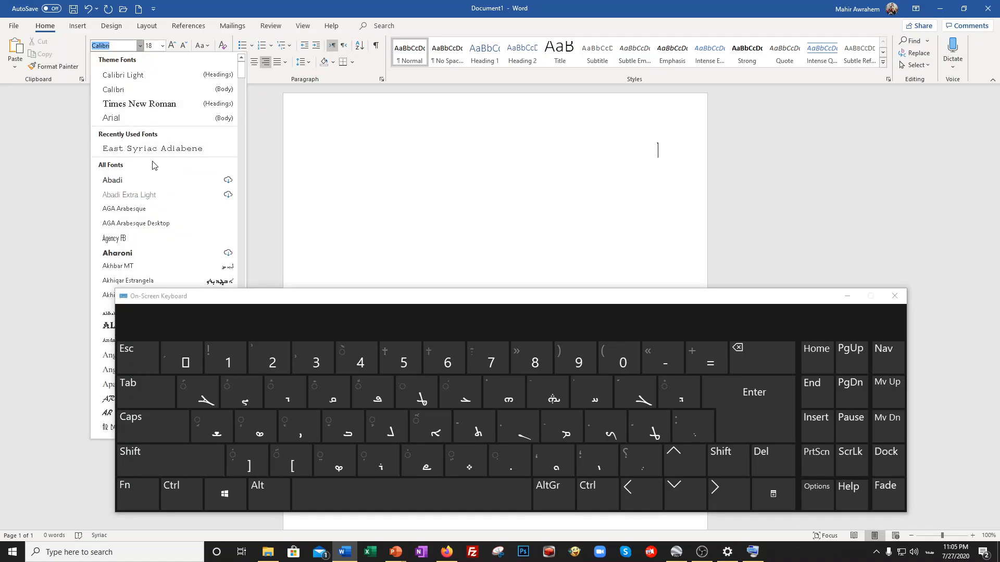
mouse_move(153, 147)
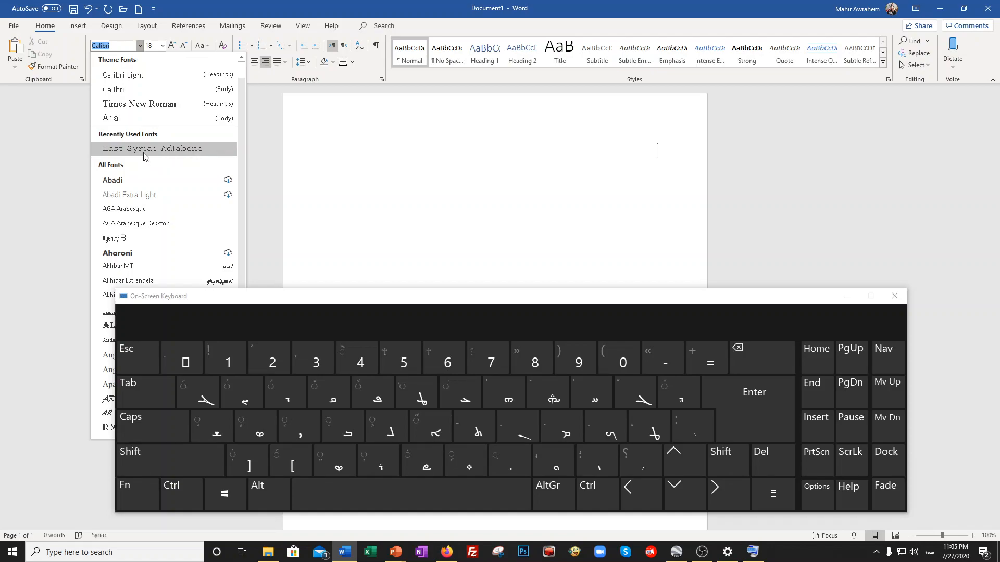
mouse_move(152, 149)
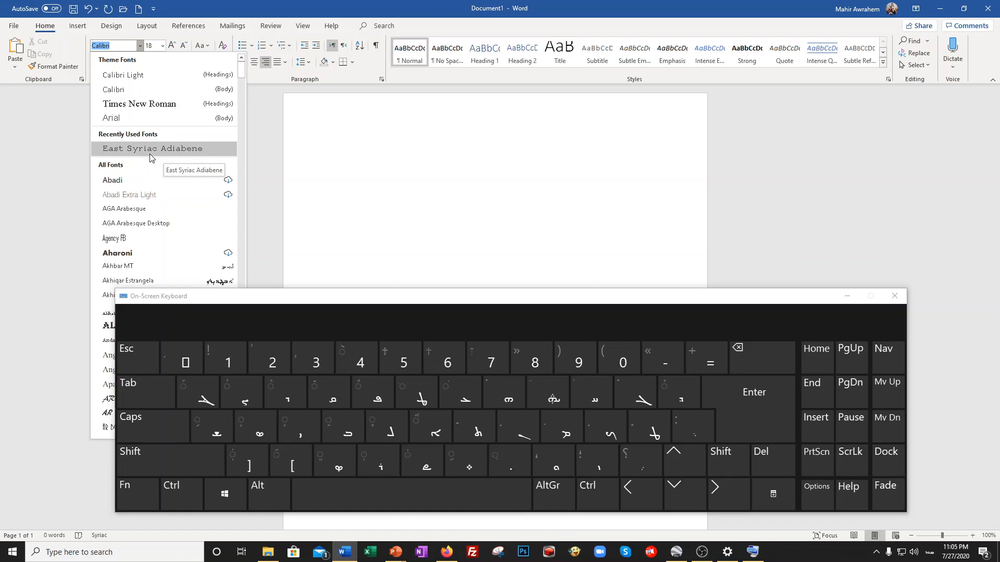
Scroll the font list, apply East Syriac Adiabene, and reopen the font list
scroll("down", 3)
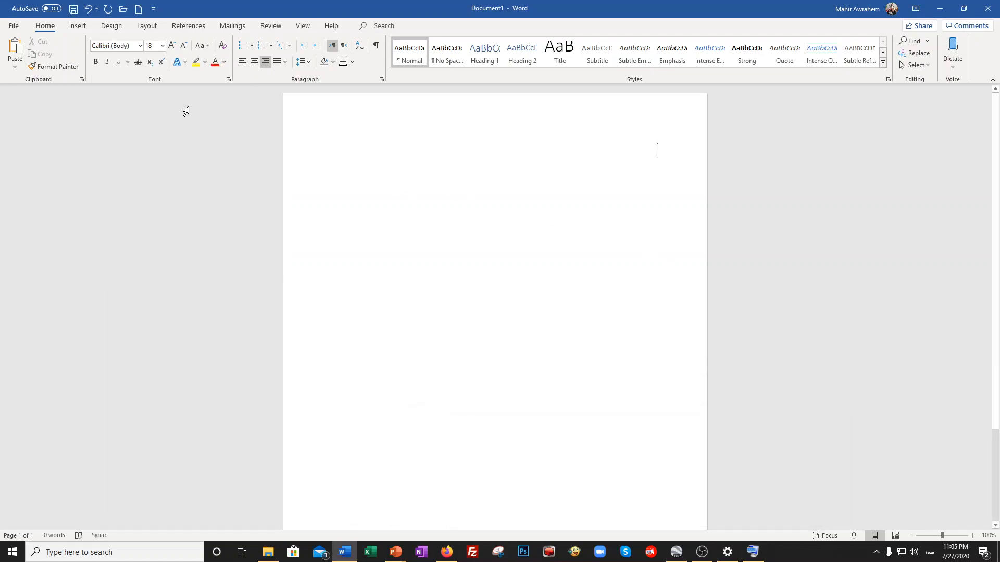
left_click(114, 46)
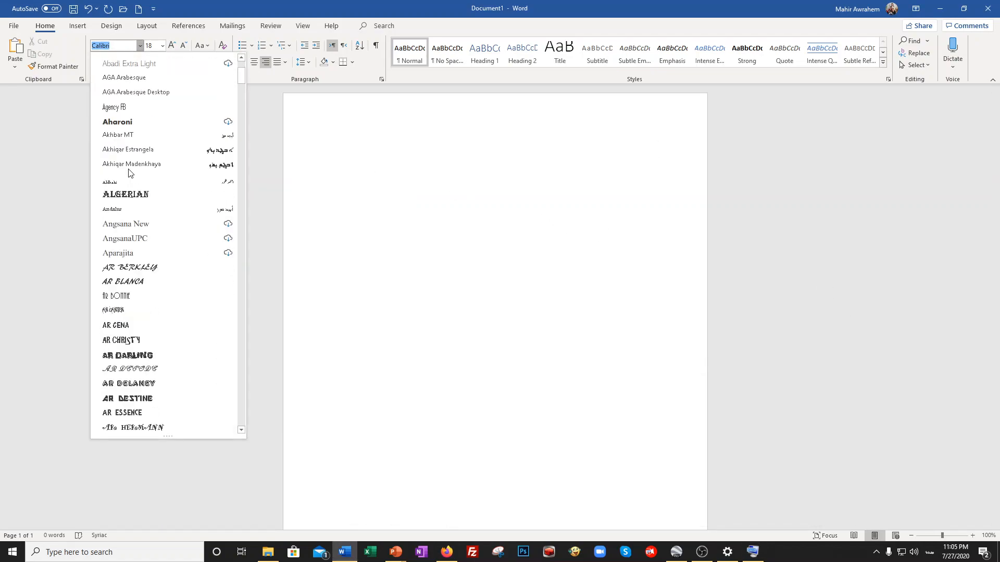
scroll("down", 3)
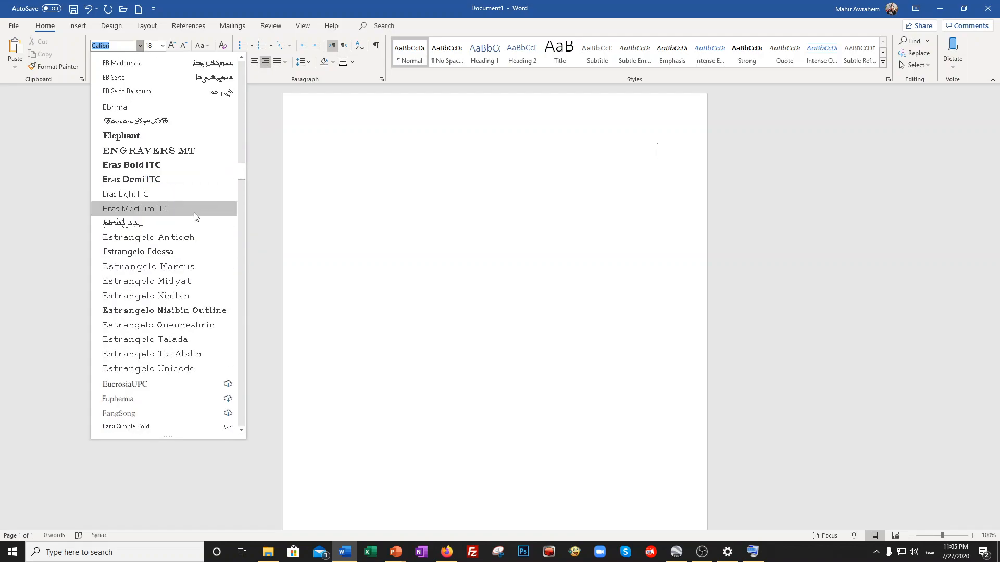
scroll("down", 3)
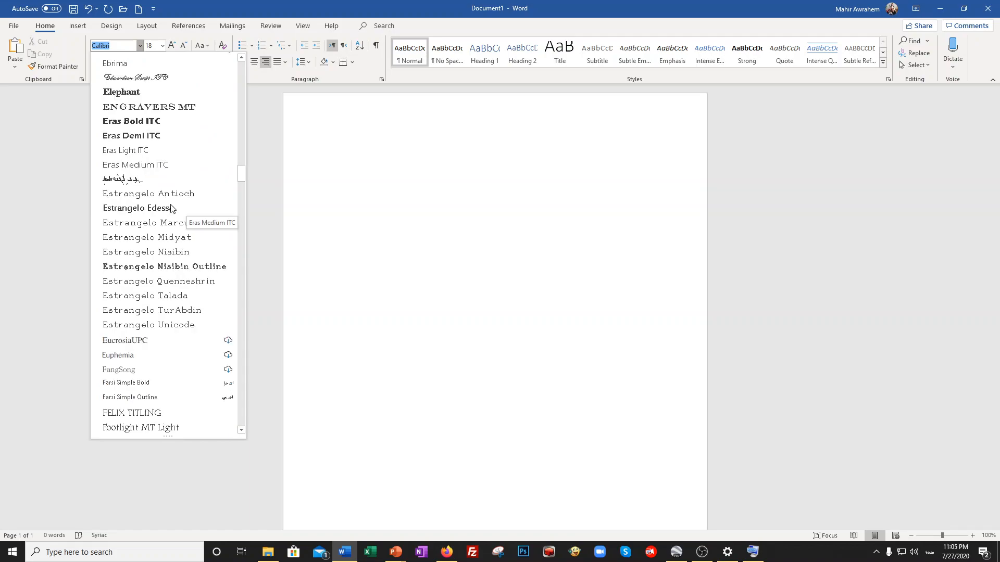
mouse_move(149, 193)
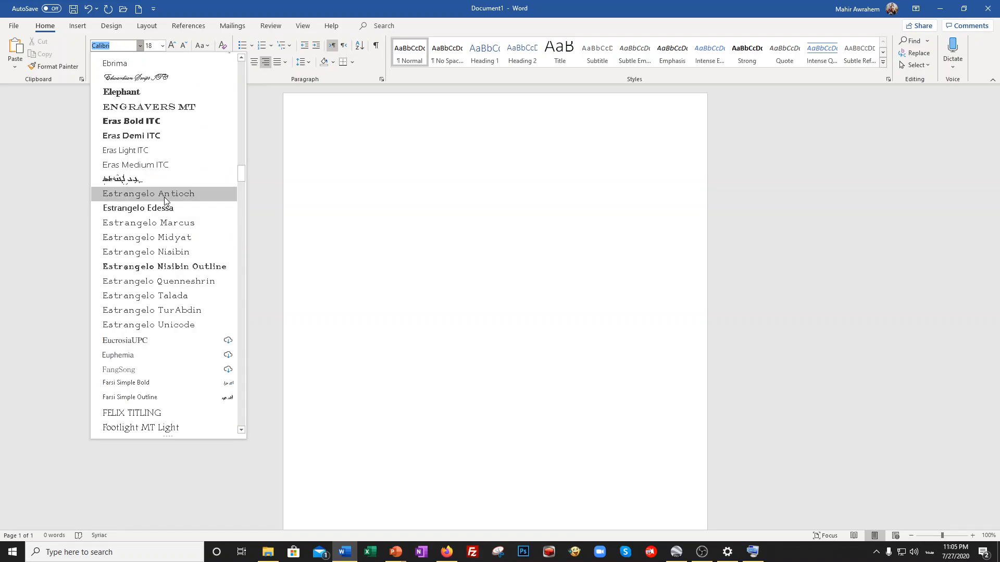
mouse_move(164, 267)
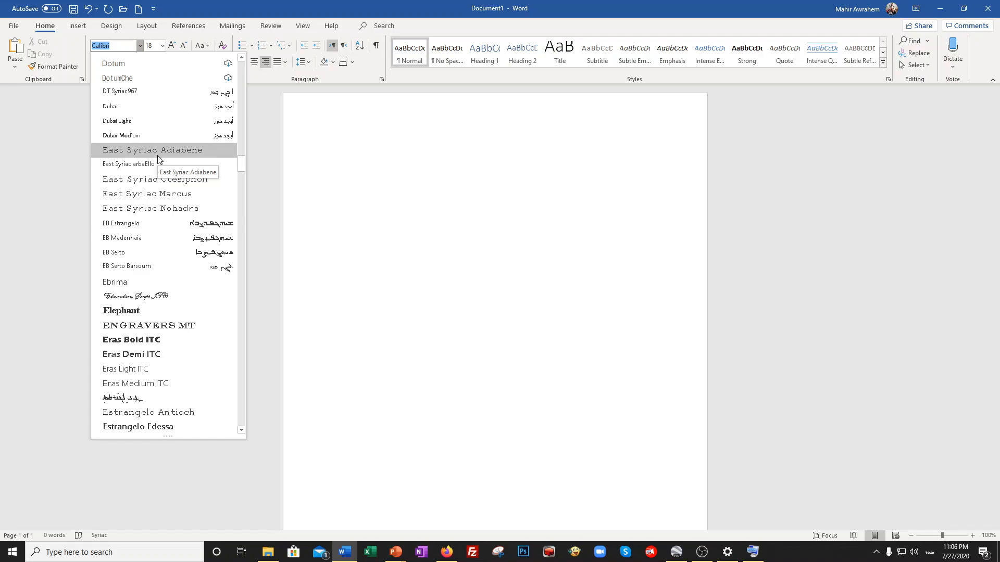
left_click(153, 150)
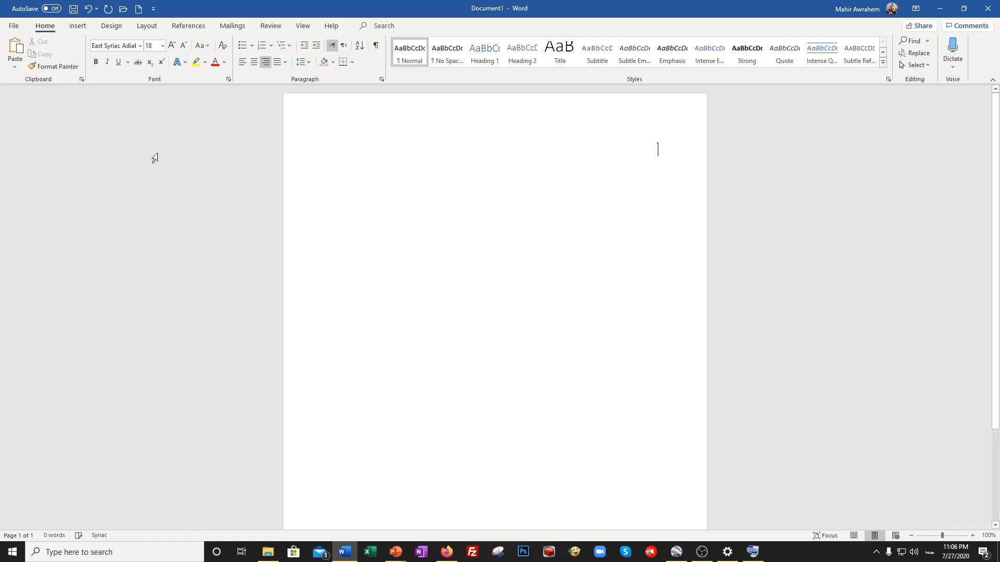
mouse_move(169, 90)
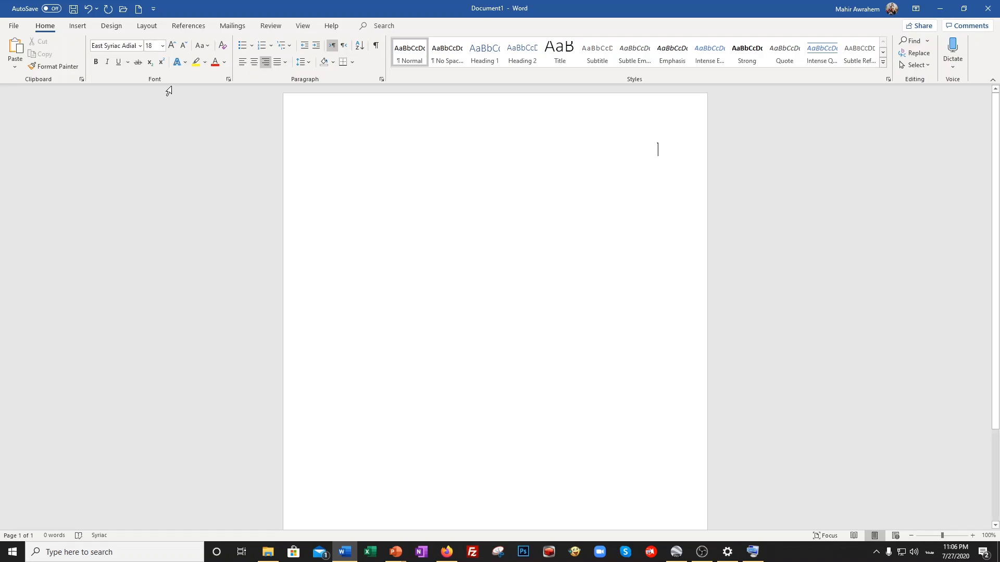
left_click(114, 46)
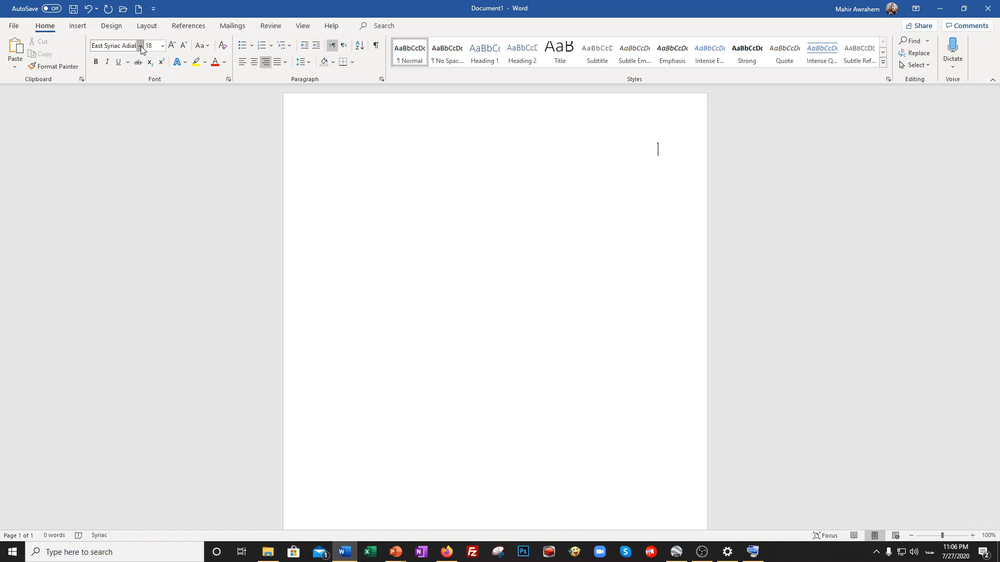
left_click(161, 45)
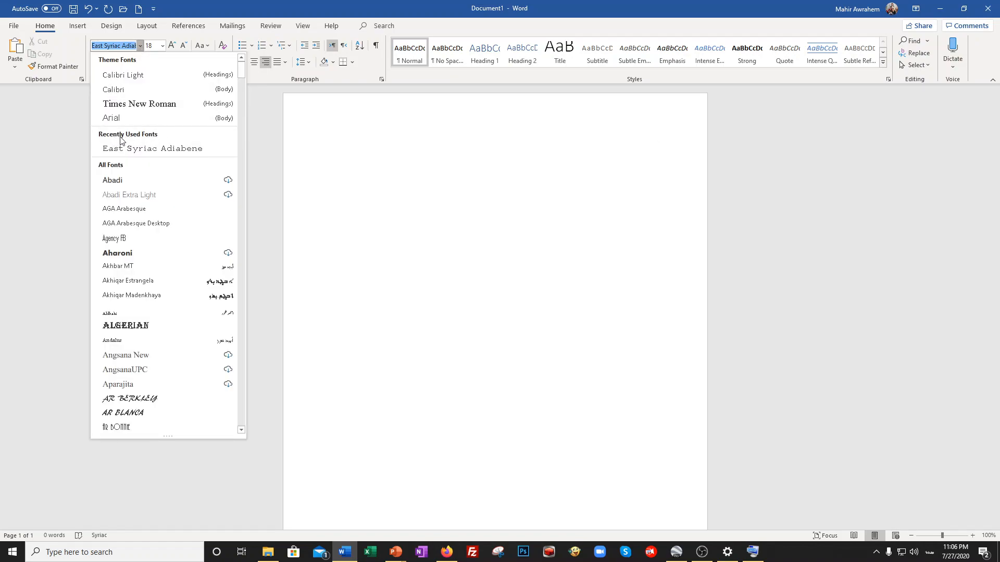
mouse_move(154, 148)
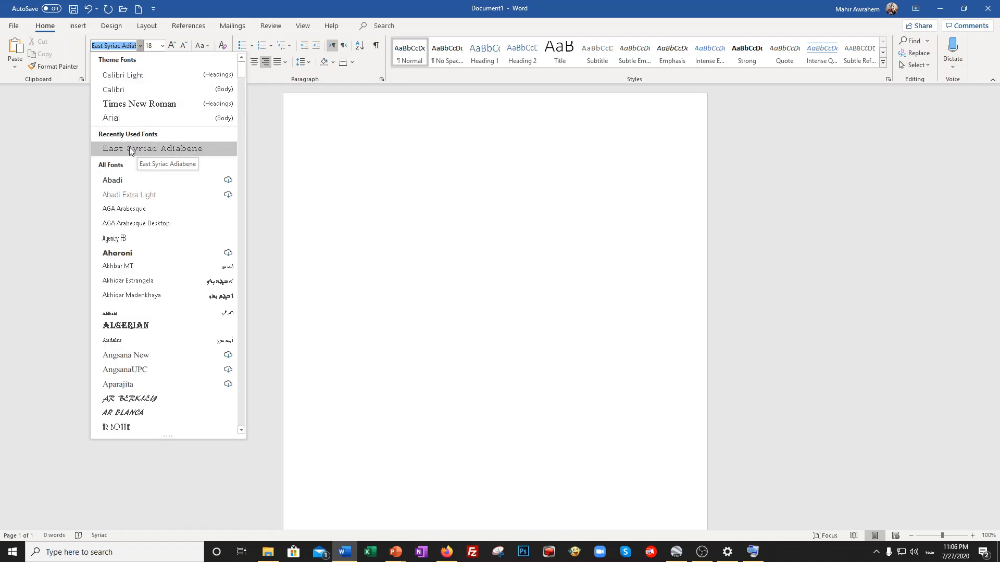
mouse_move(141, 150)
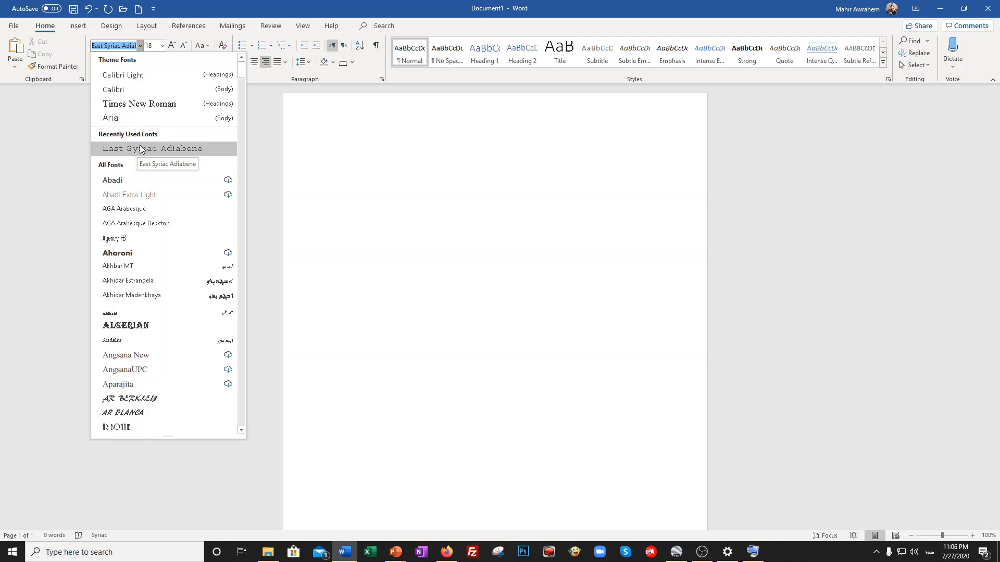
Apply East Syriac Adiabene and bring up the On-Screen Keyboard
left_click(152, 148)
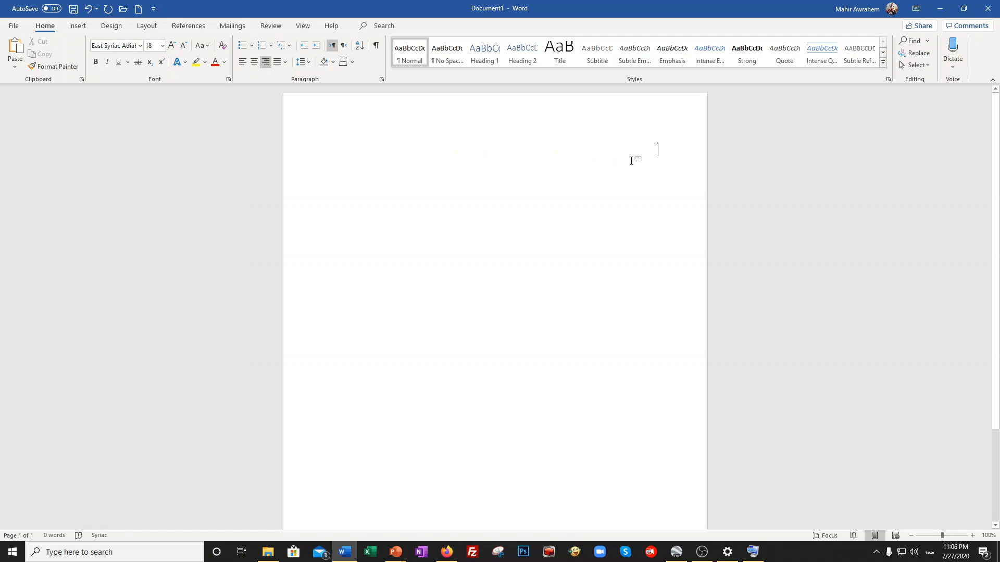
mouse_move(827, 483)
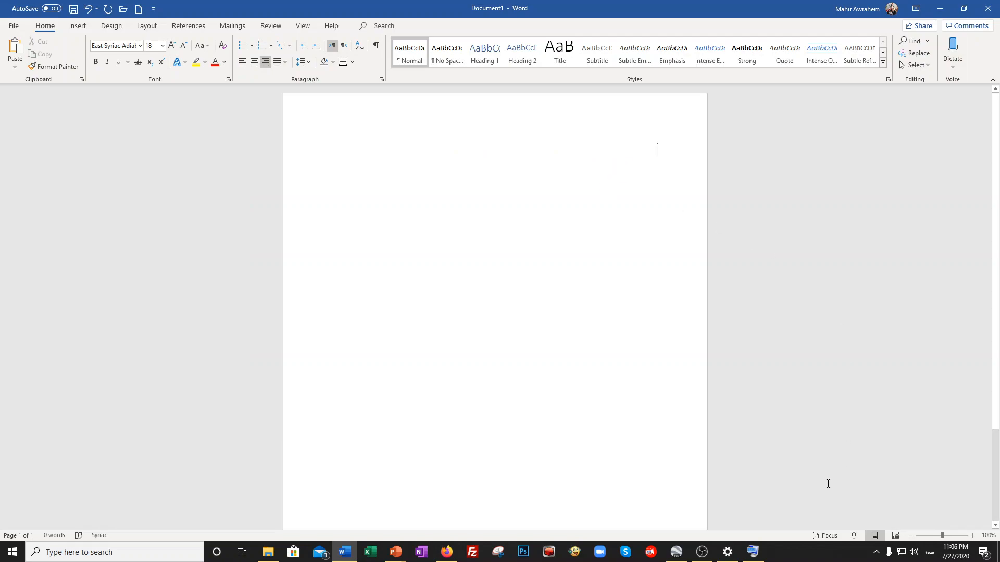
left_click(752, 552)
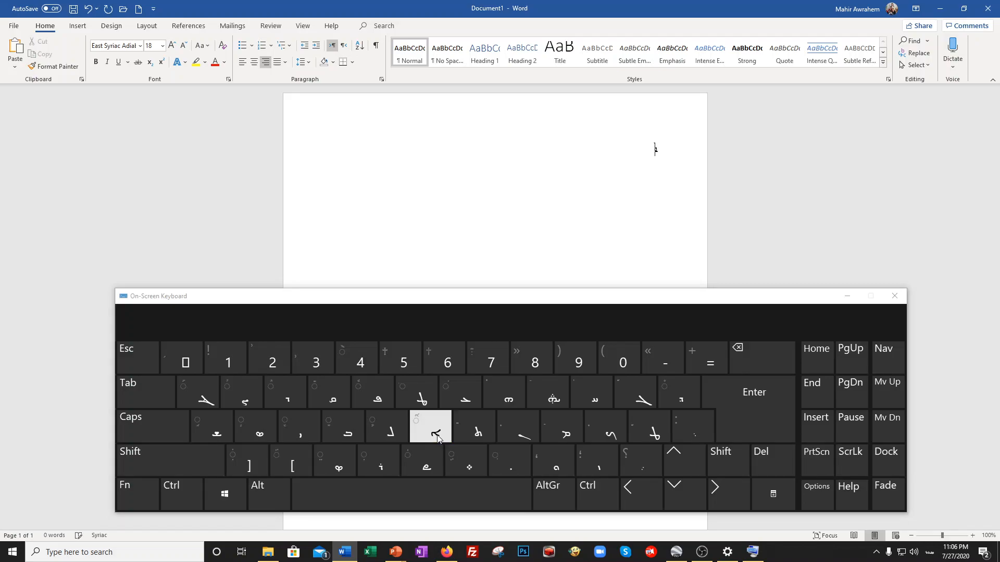
Type a short Syriac word with vowel marks on the Syriac on-screen keyboard
left_click(431, 426)
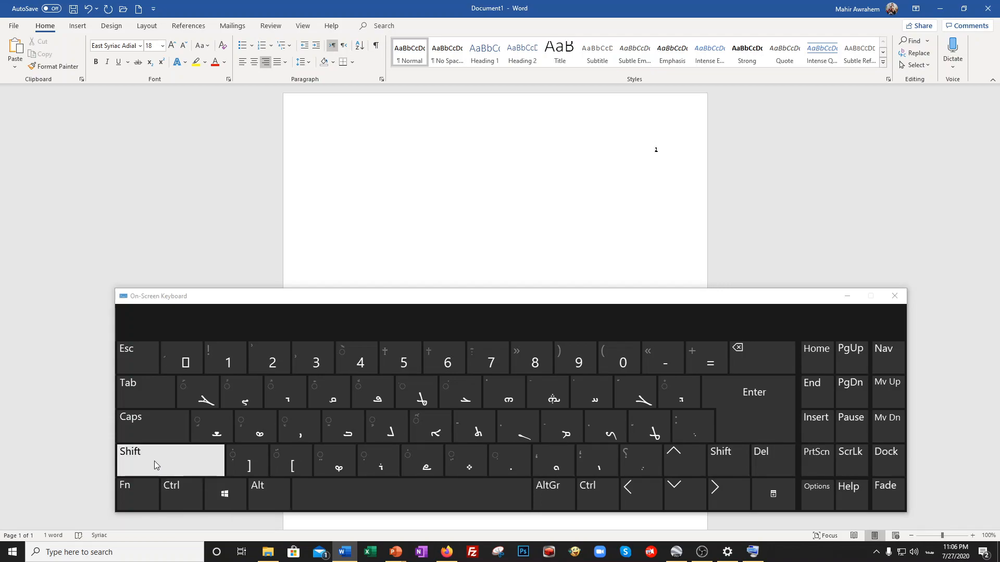
left_click(170, 460)
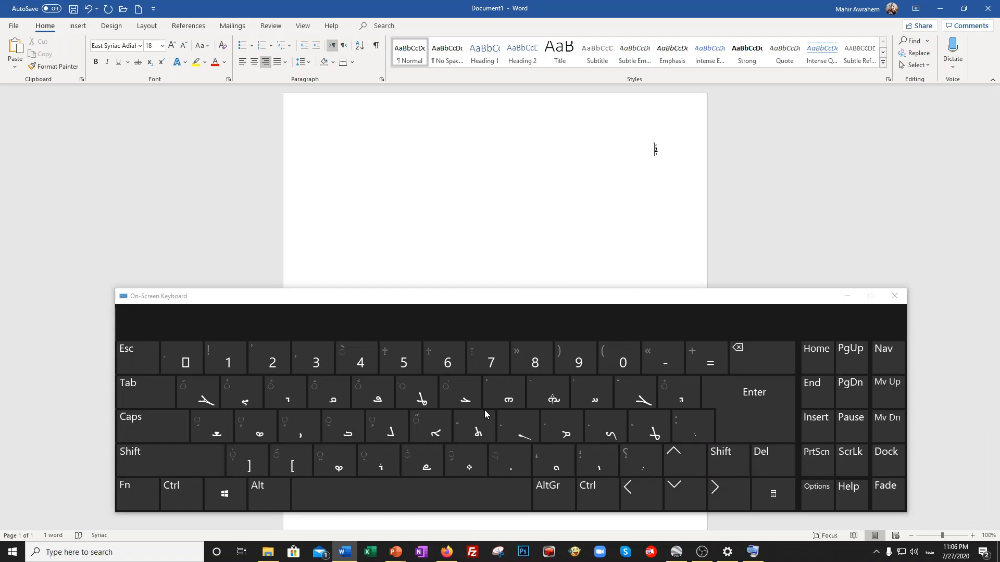
left_click(473, 427)
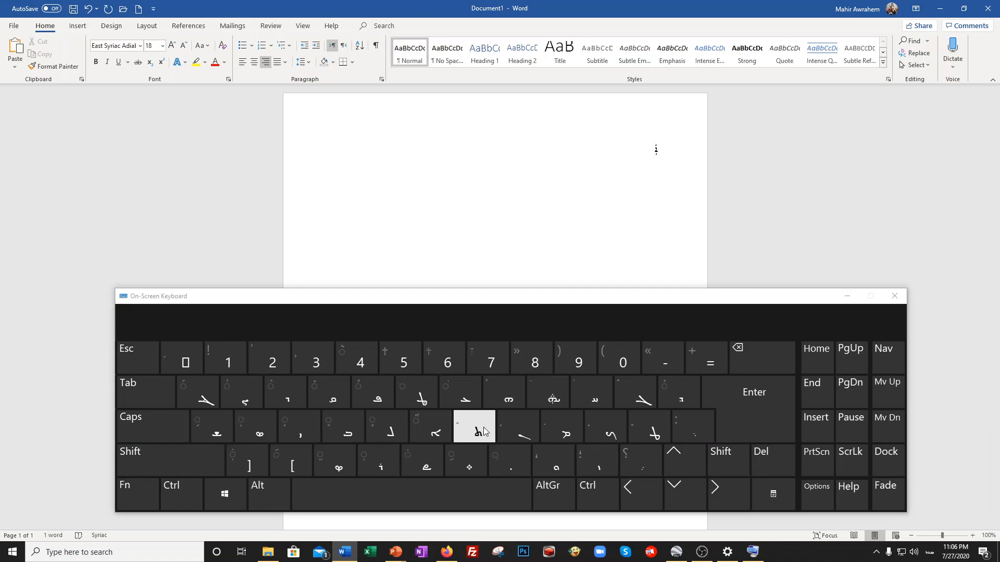
left_click(475, 426)
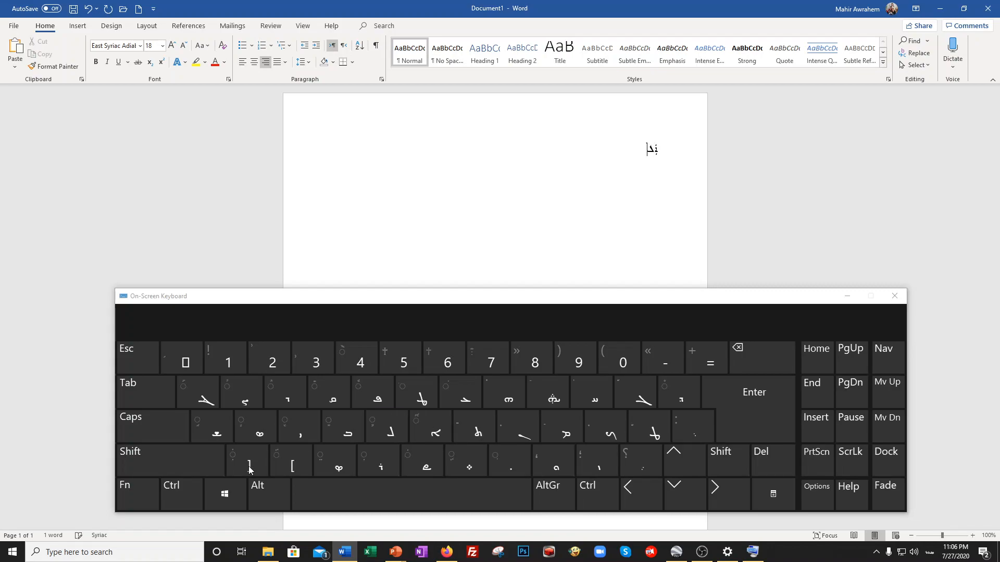
left_click(291, 461)
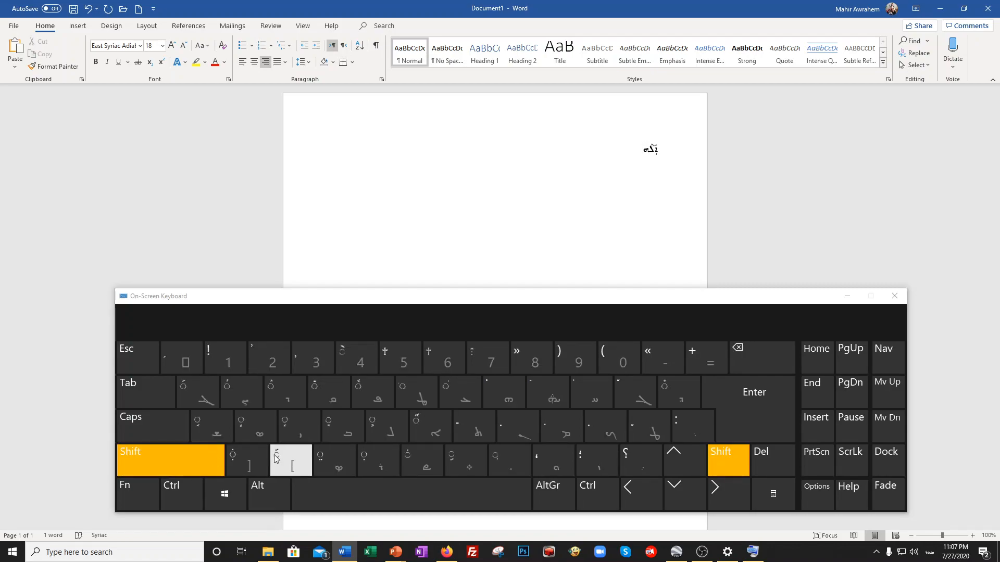
left_click(431, 426)
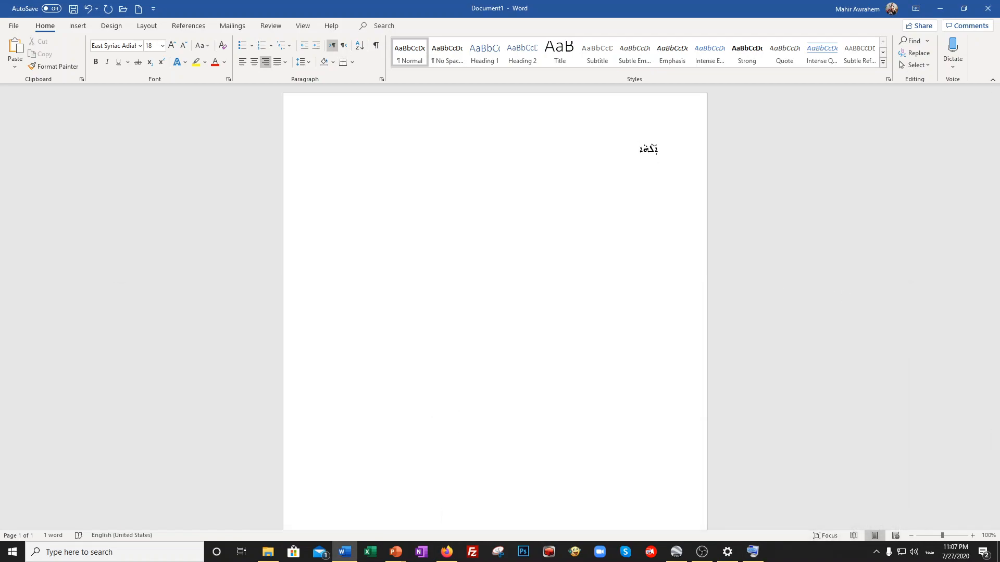
Type the vowel-marked Syriac word again on the next line and add a new line
type("ܐܠܗܐ")
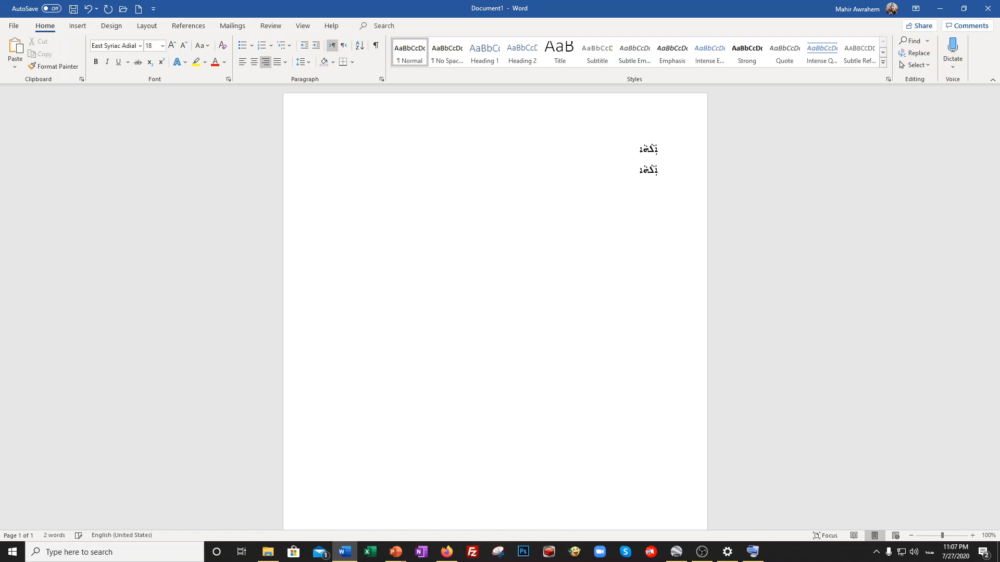
key("enter")
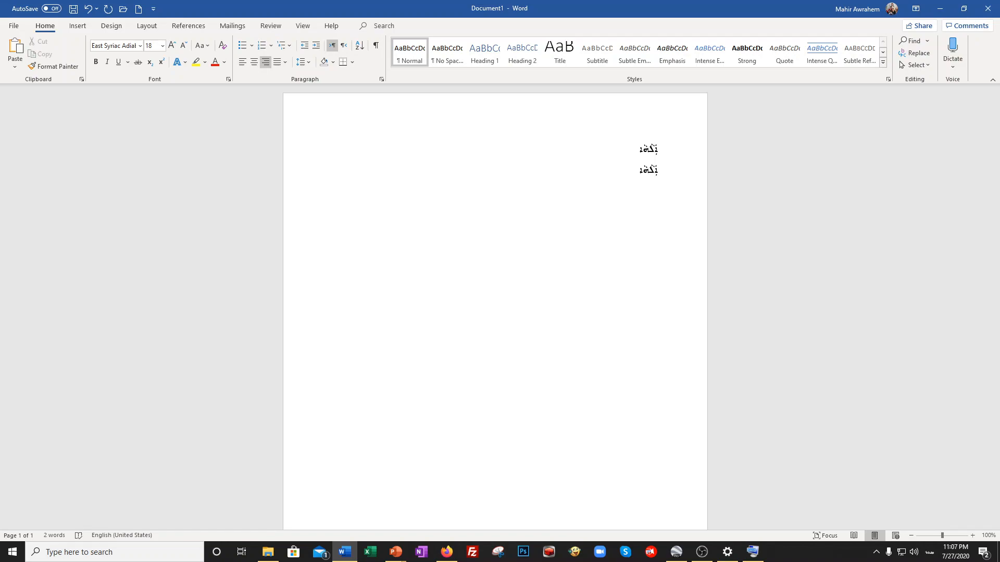
key("enter")
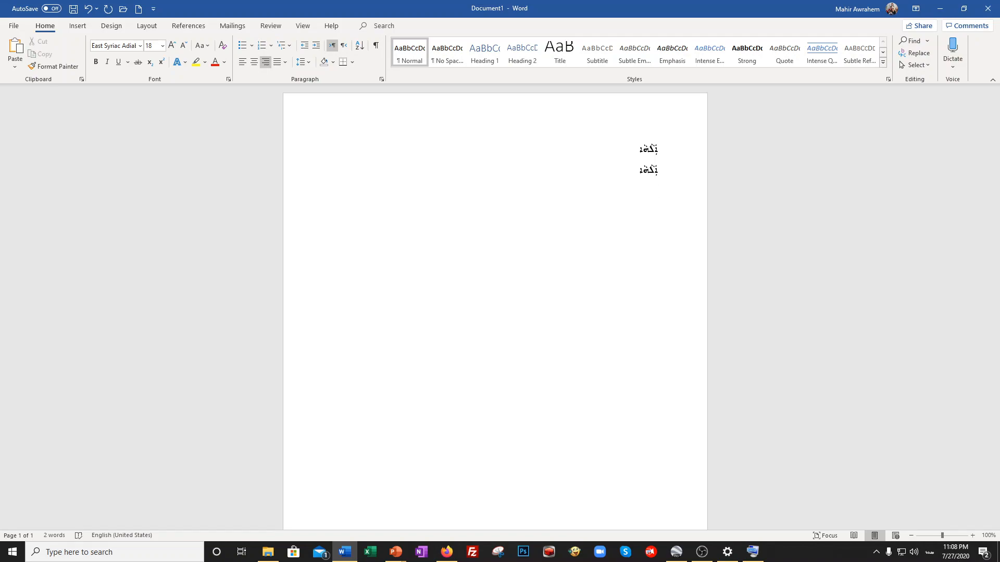
Type four Beth letters, each with a different vowel mark, separated by spaces
type("ܒ")
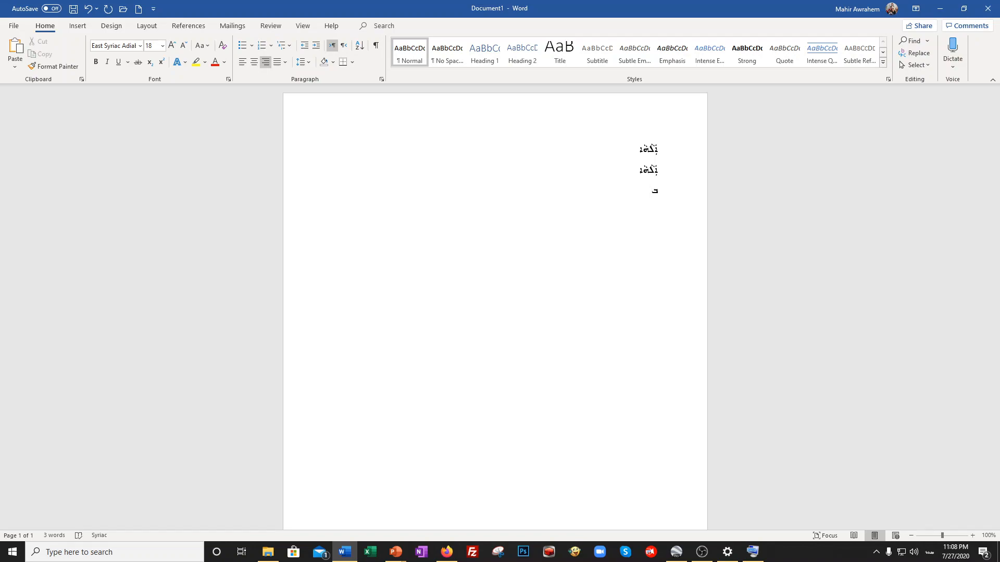
mouse_move(765, 285)
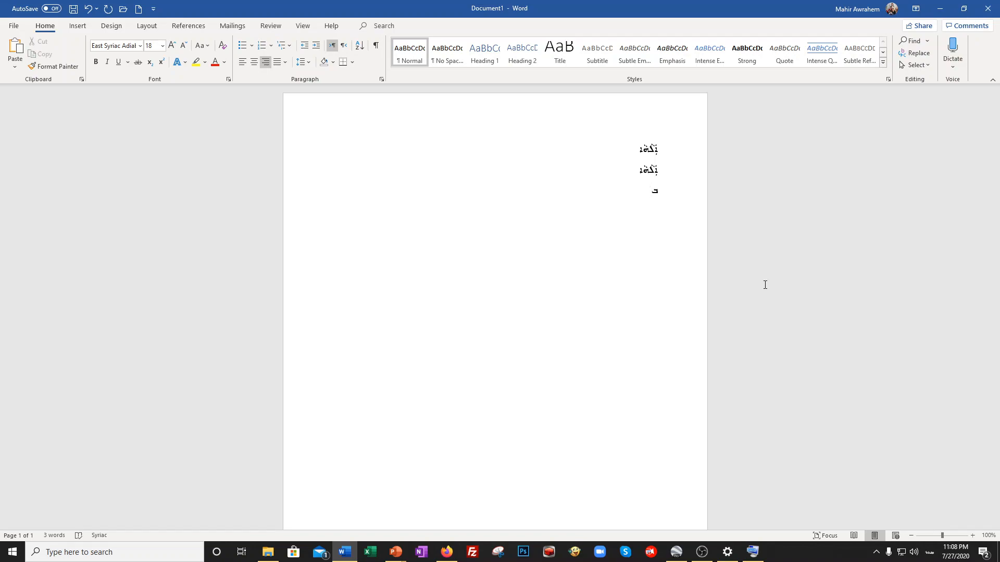
type("ܕ")
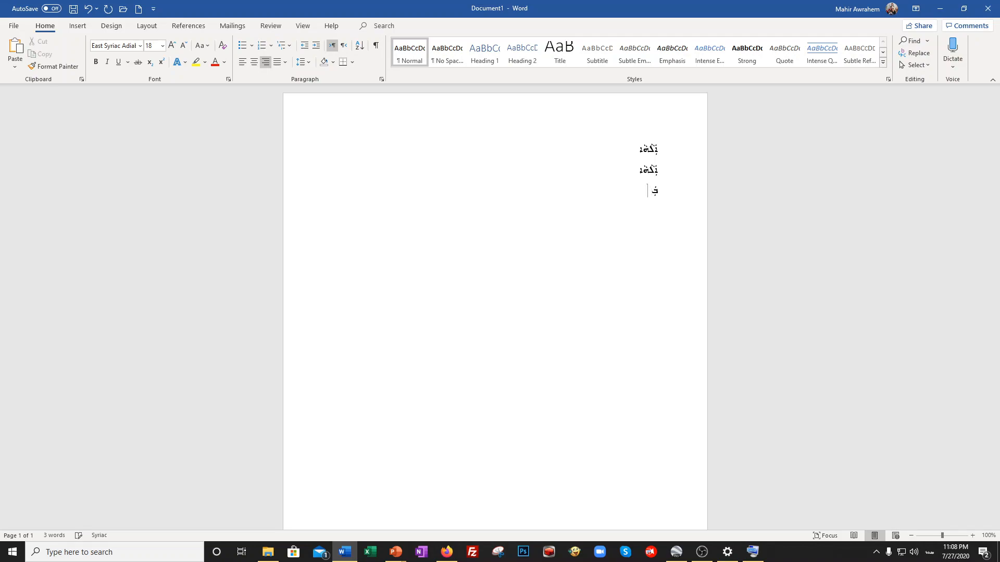
type("ܐ")
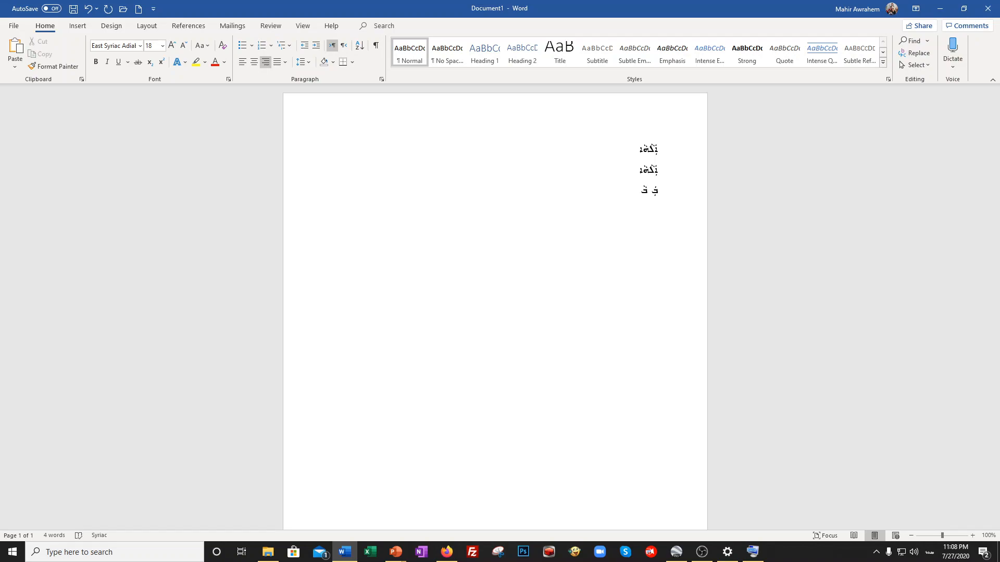
type("ܬ")
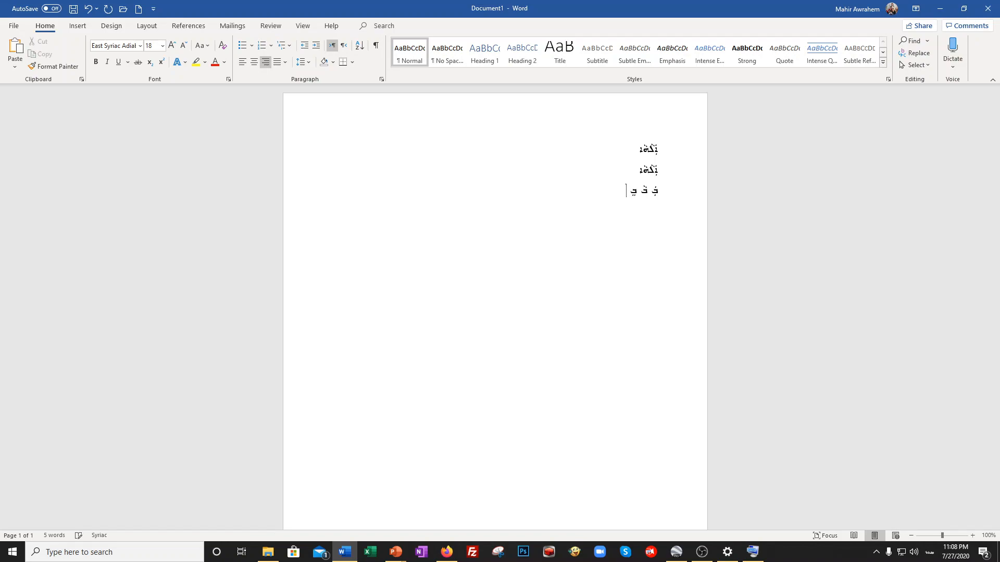
type("ܕ")
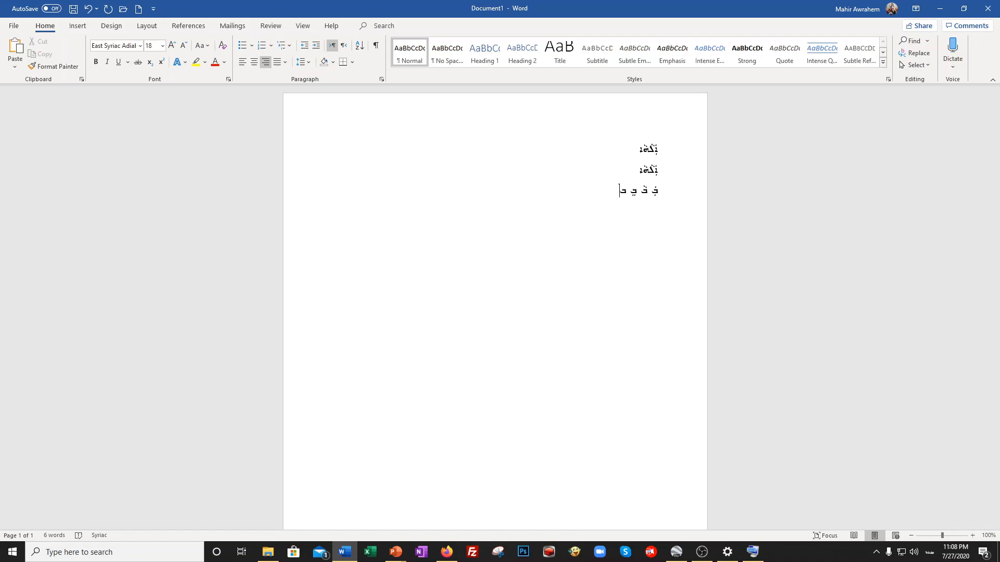
mouse_move(765, 284)
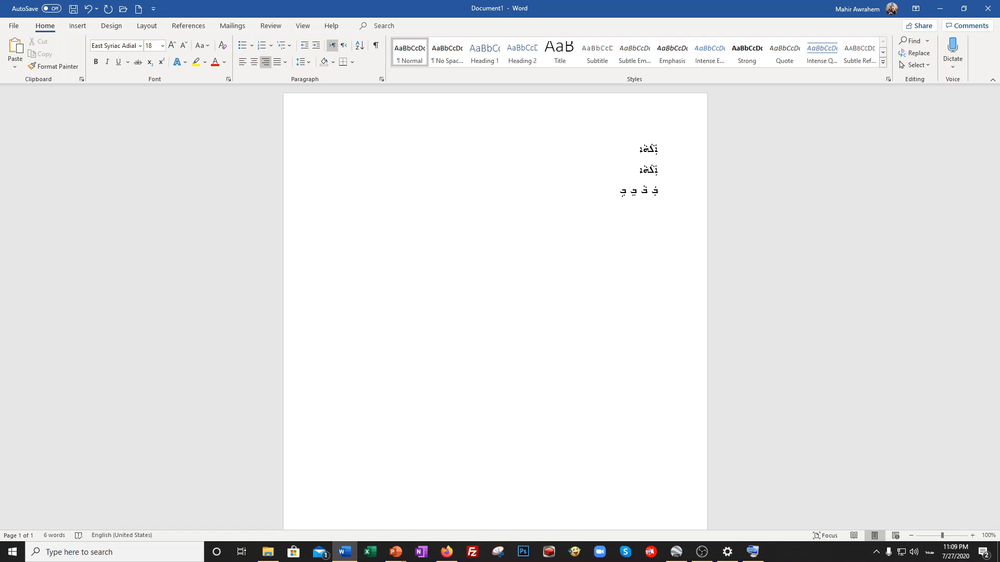
Start a fourth line with three more marked Beth forms separated by spaces
key("enter")
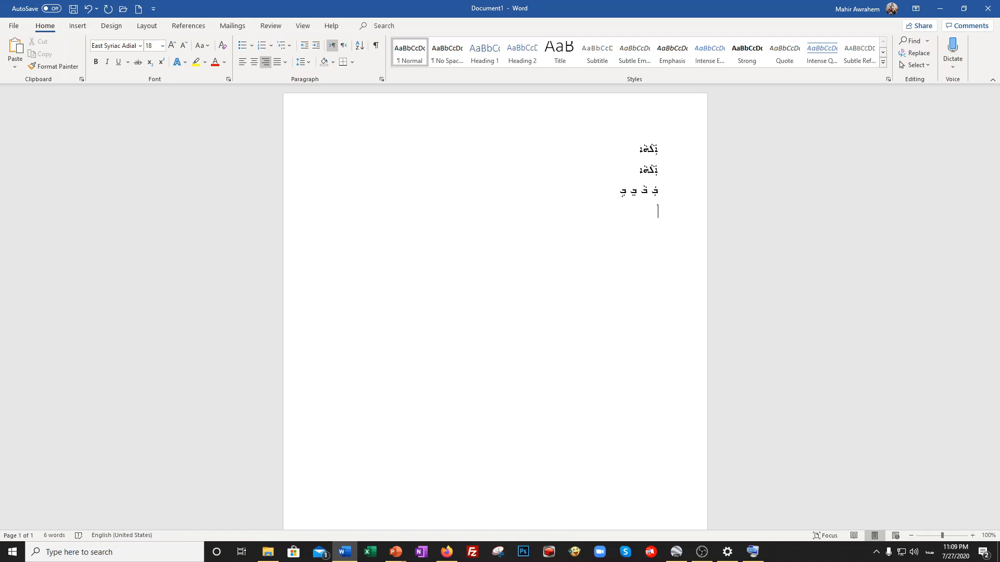
type("ܩ̣ ܩ̇")
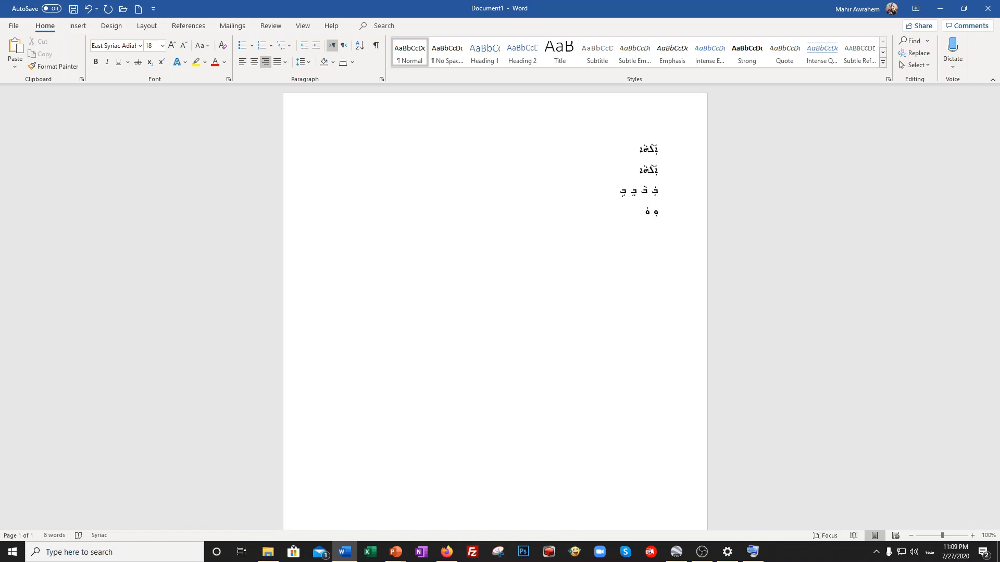
type("ܐ")
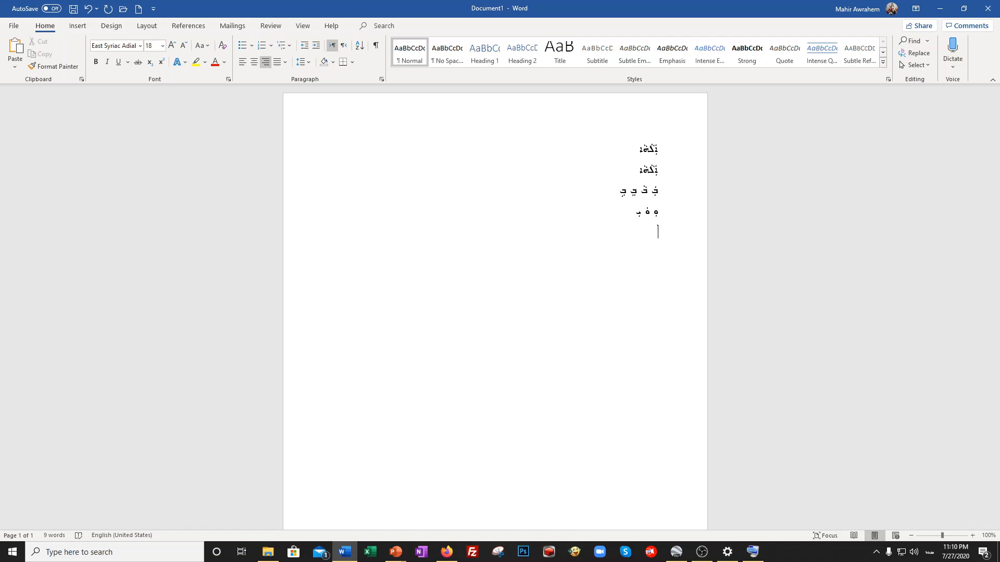
Type three Beth letters with distinct vowels or marks on the fifth line
type("ܒ")
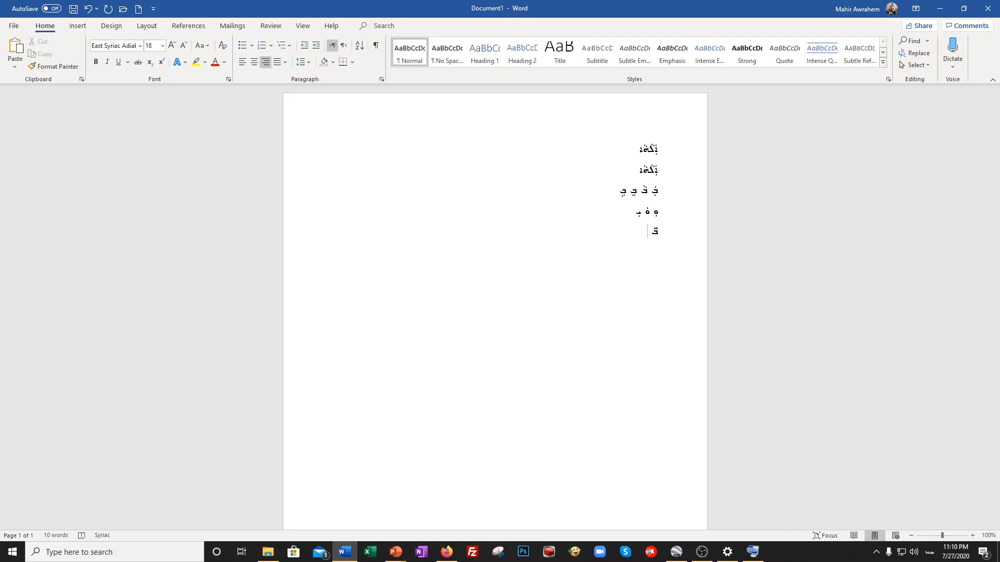
type("ܒܵ")
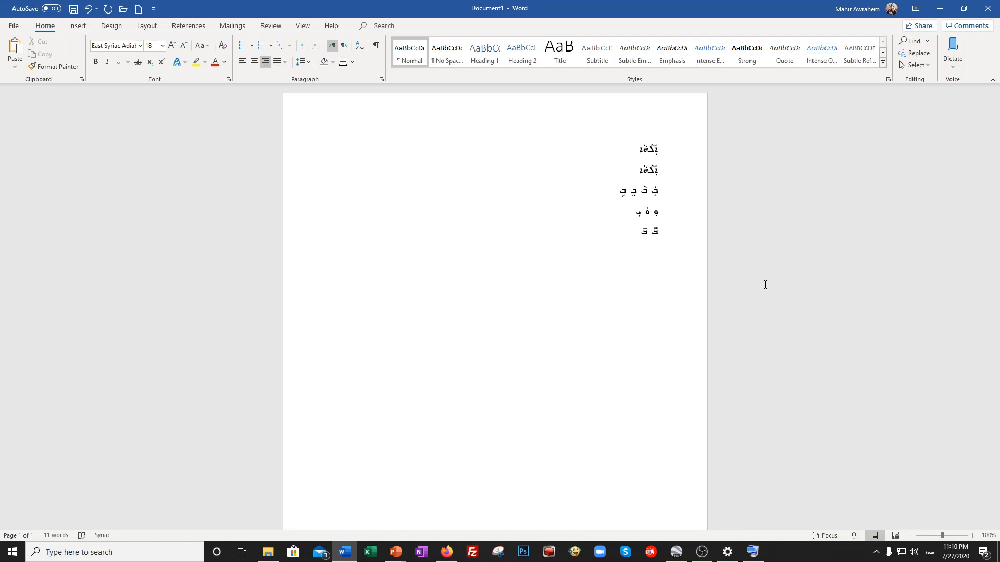
type("ܒ")
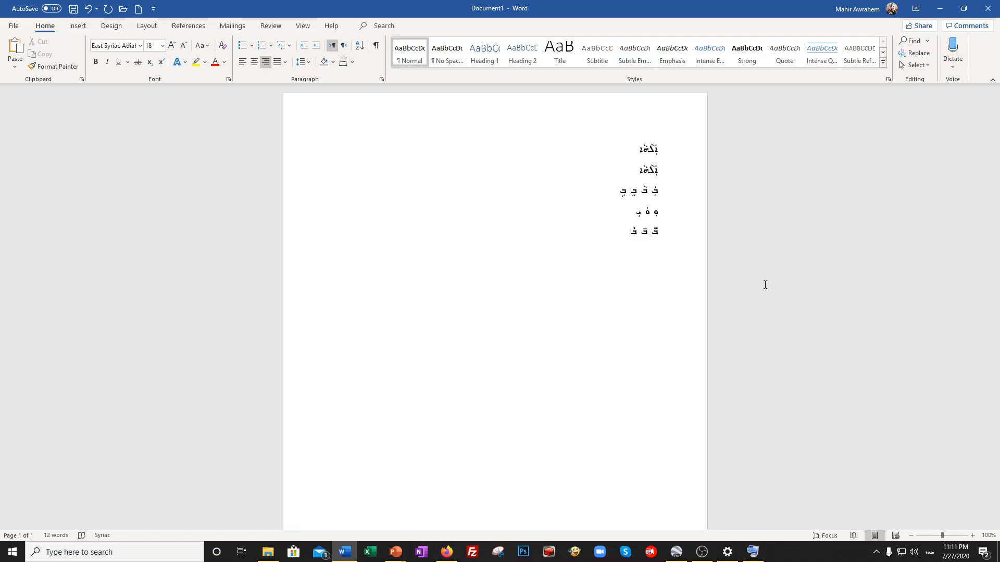
left_click(630, 230)
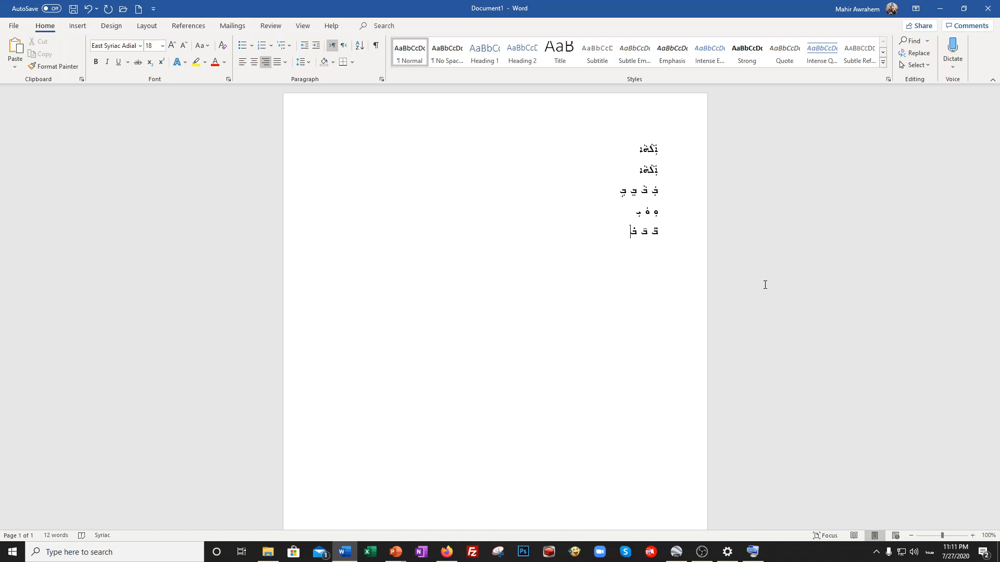